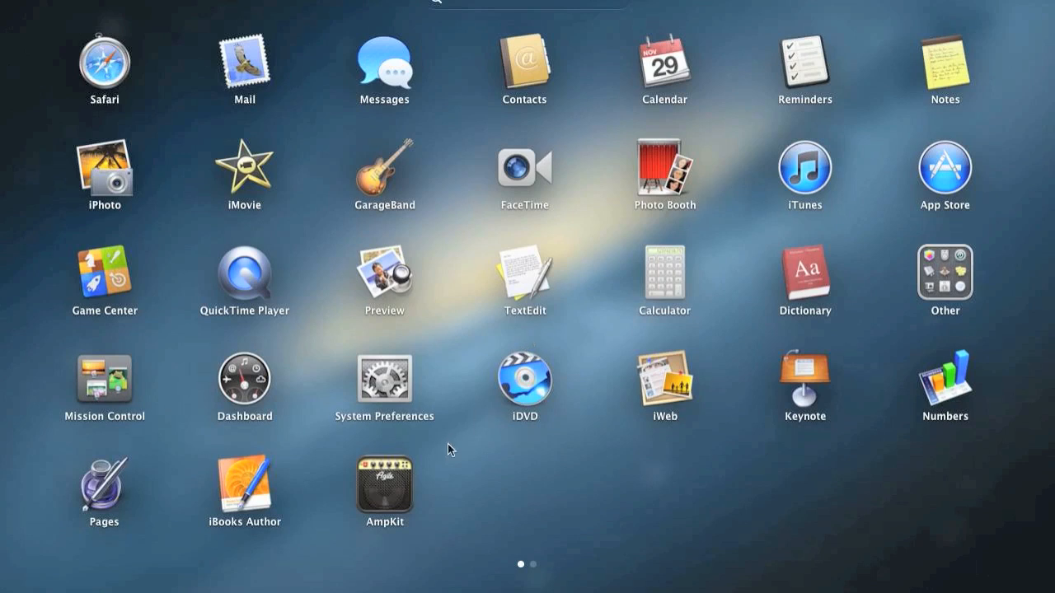
mouse_move(377, 457)
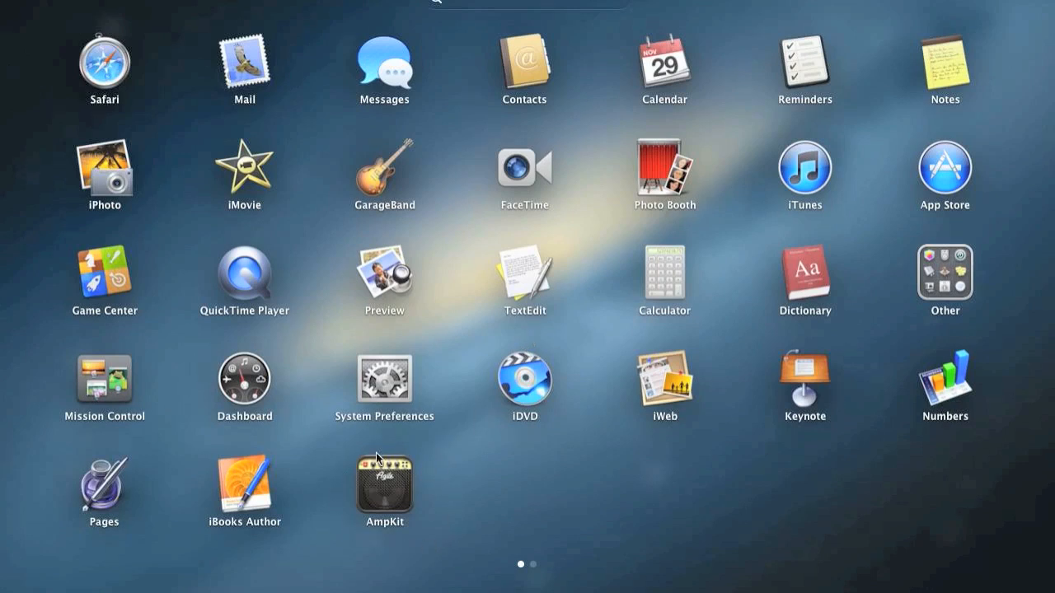
mouse_move(370, 476)
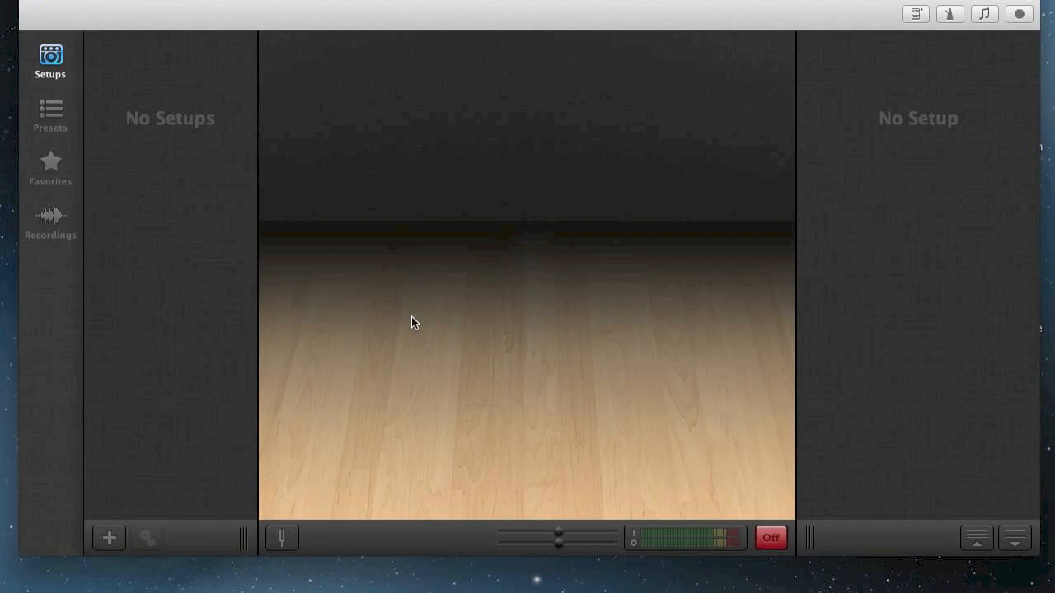
Browse Clean With Edge, Bass Rig, Mass Effects and Sound Acoustic, ending on New Setup 4
click(179, 96)
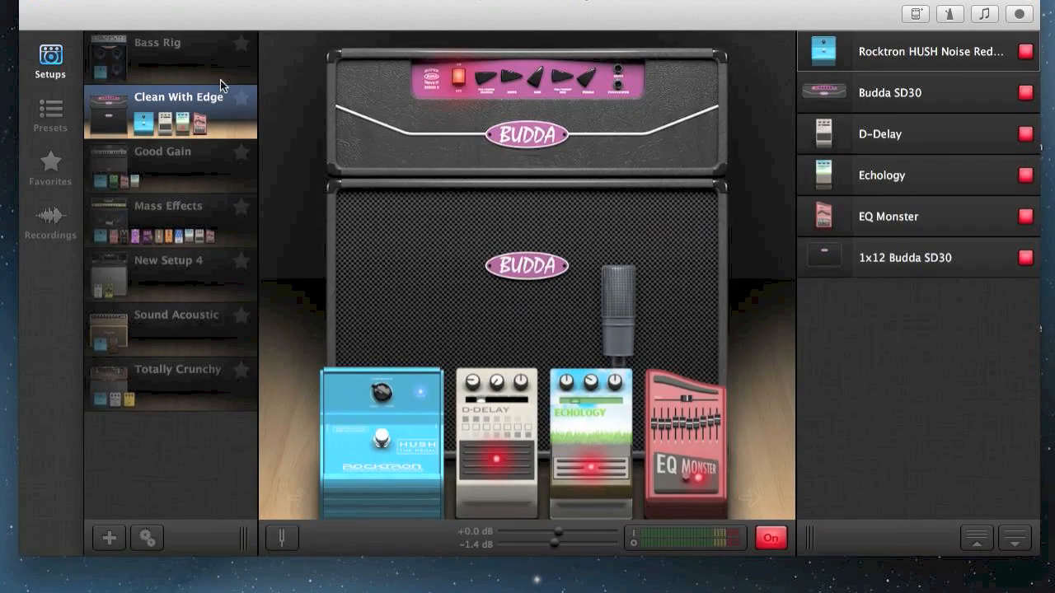
click(157, 43)
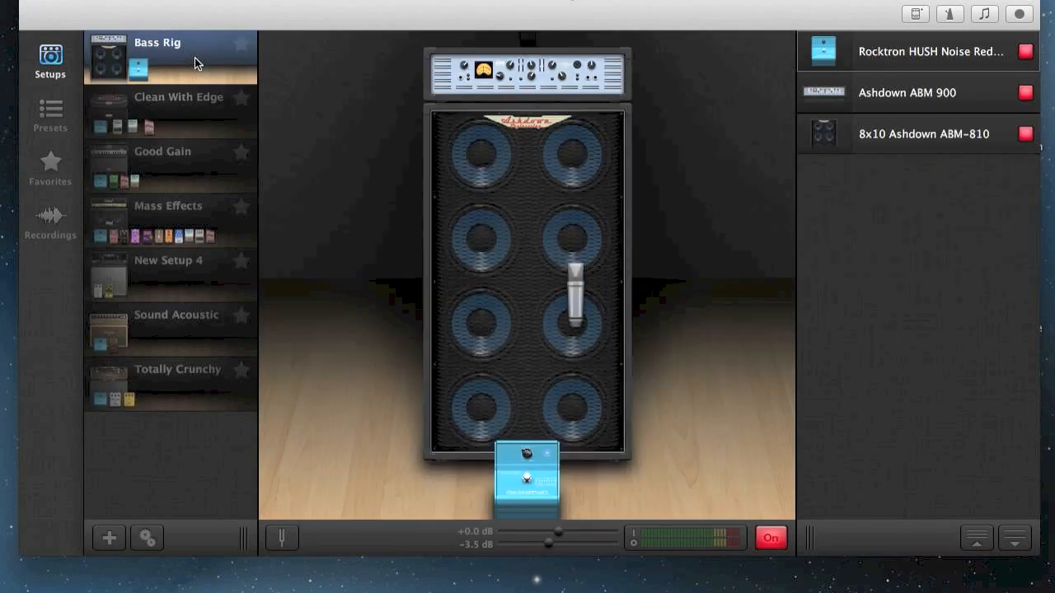
click(179, 96)
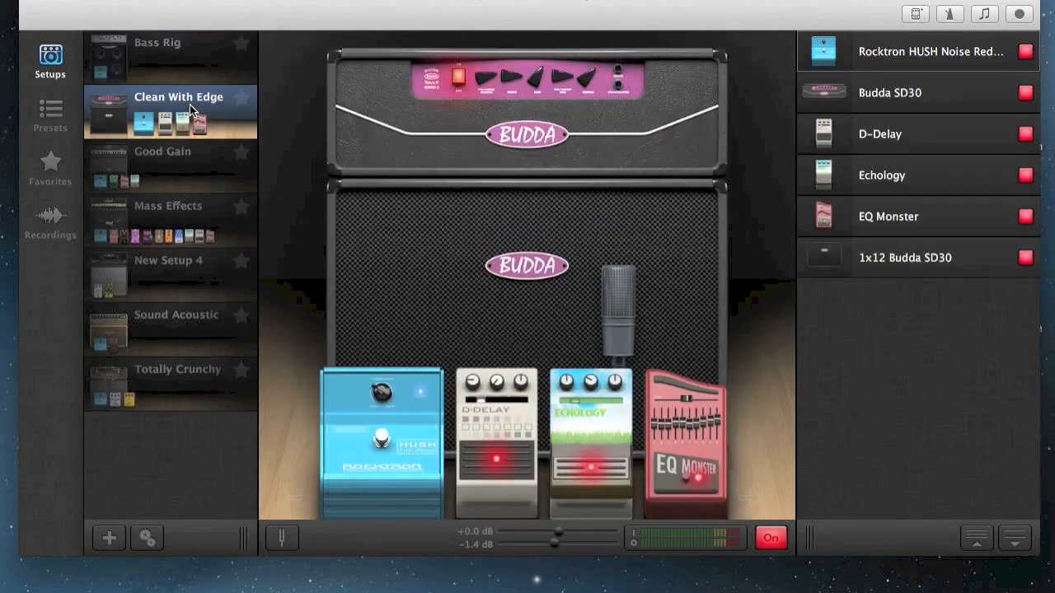
click(168, 206)
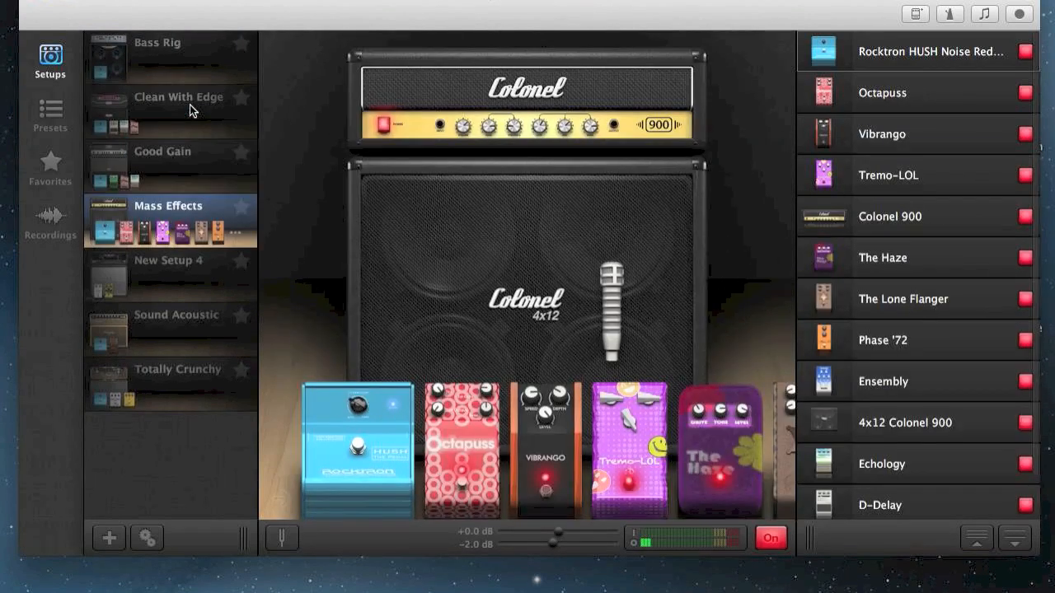
click(170, 328)
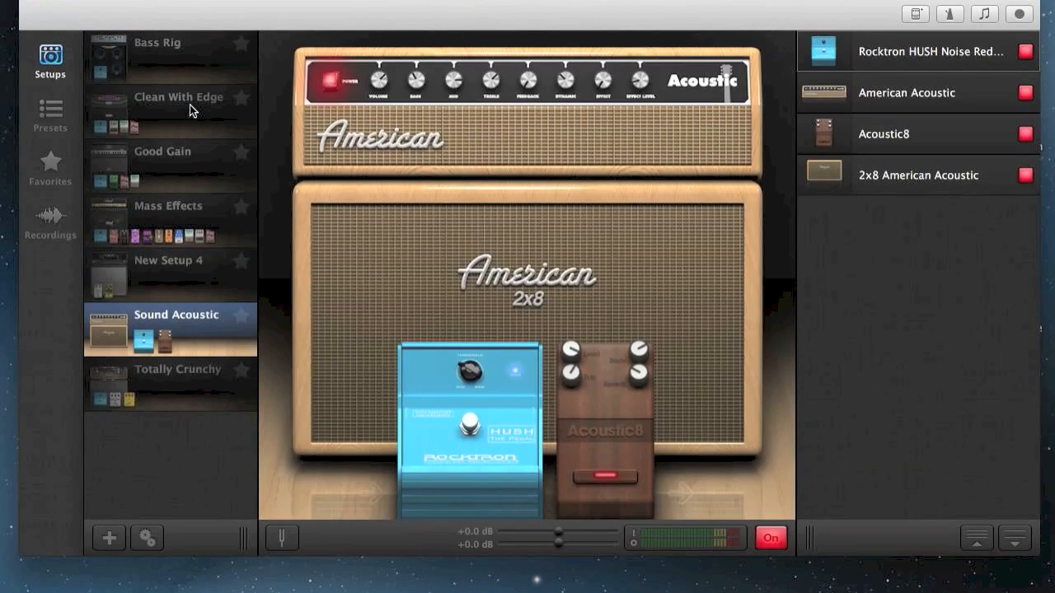
click(169, 274)
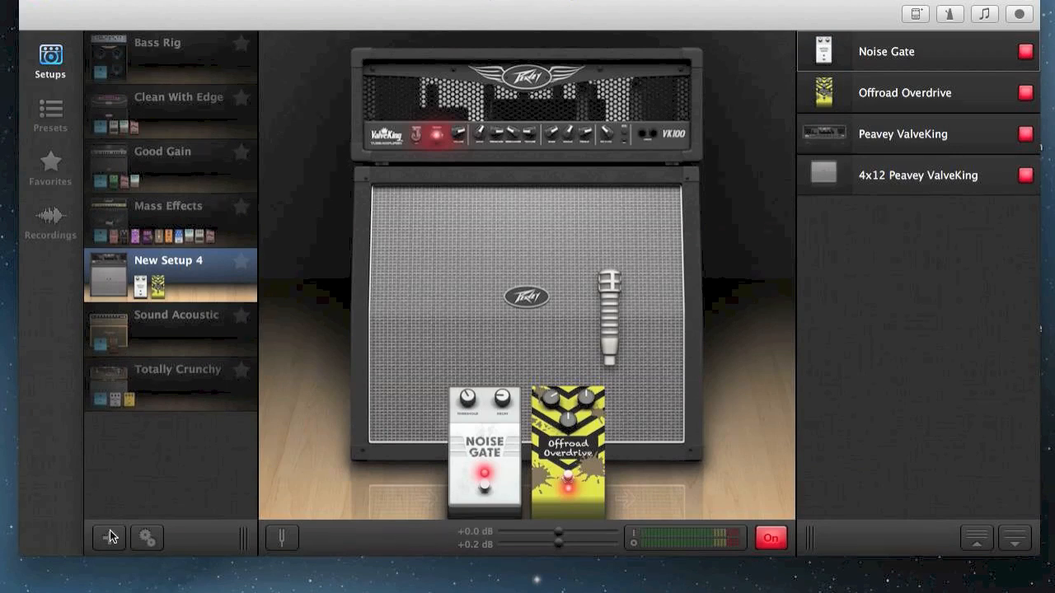
Create a new setup and set its amp to American Rebel after trying American Dual
click(108, 537)
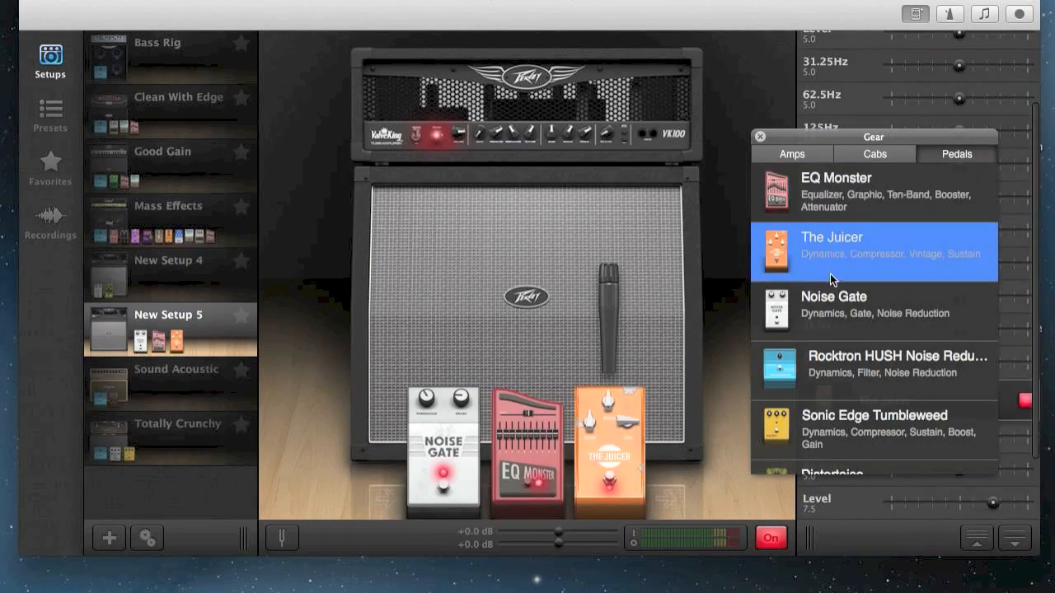
mouse_move(835, 375)
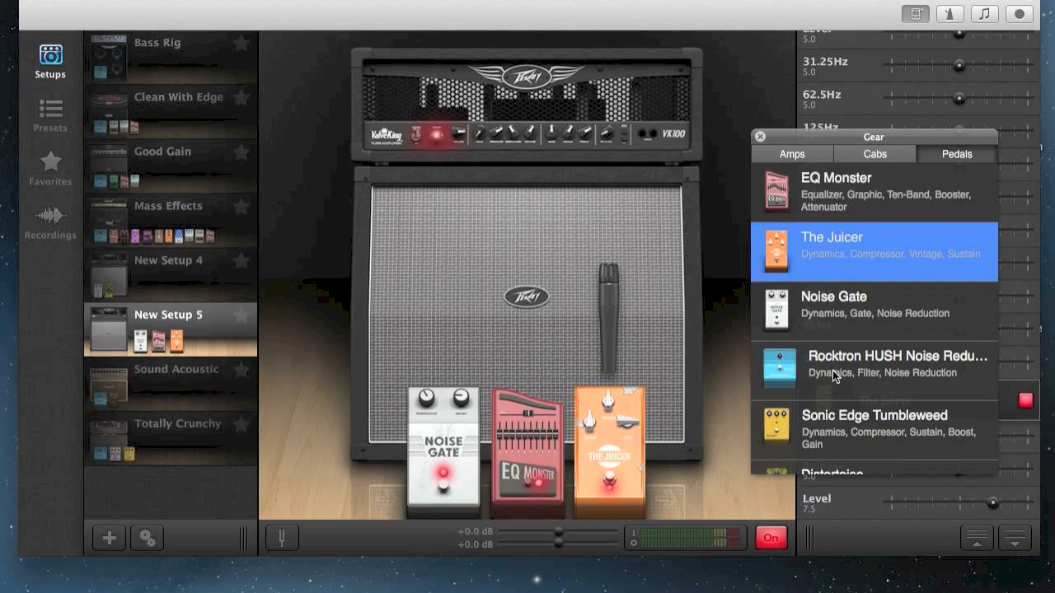
click(791, 154)
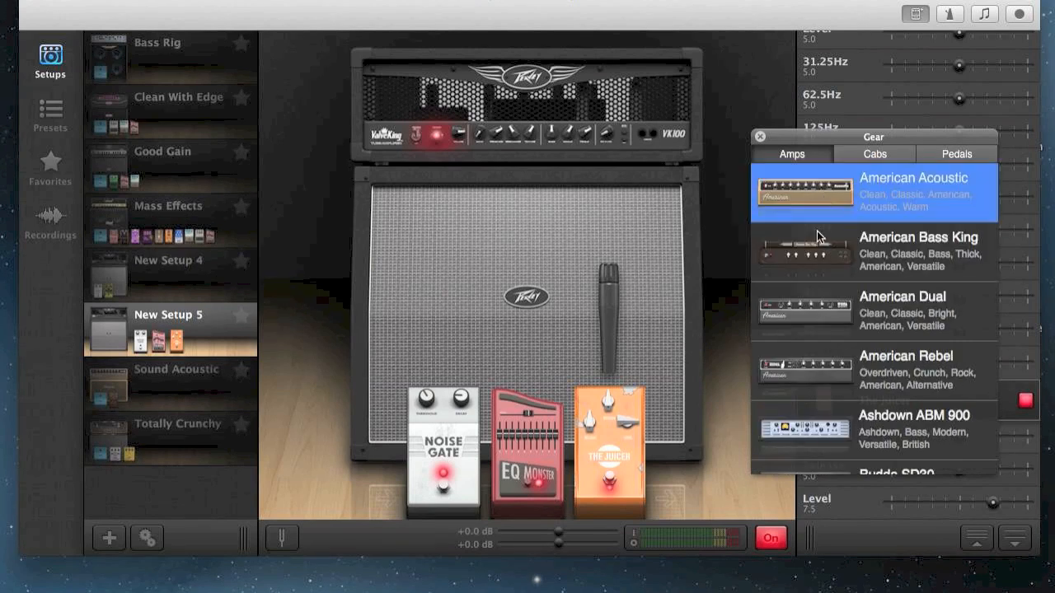
click(917, 251)
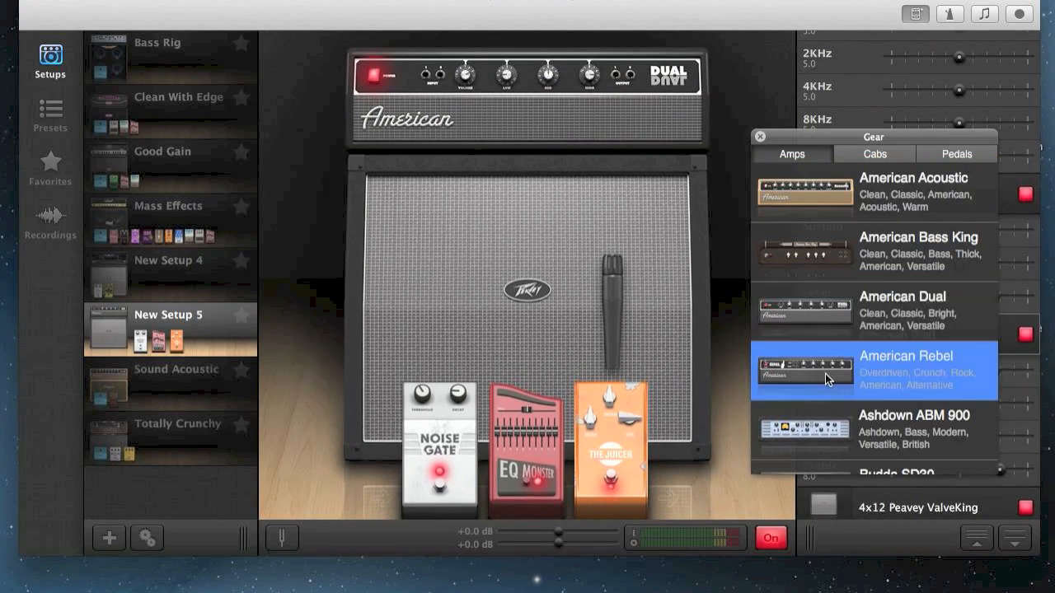
click(874, 154)
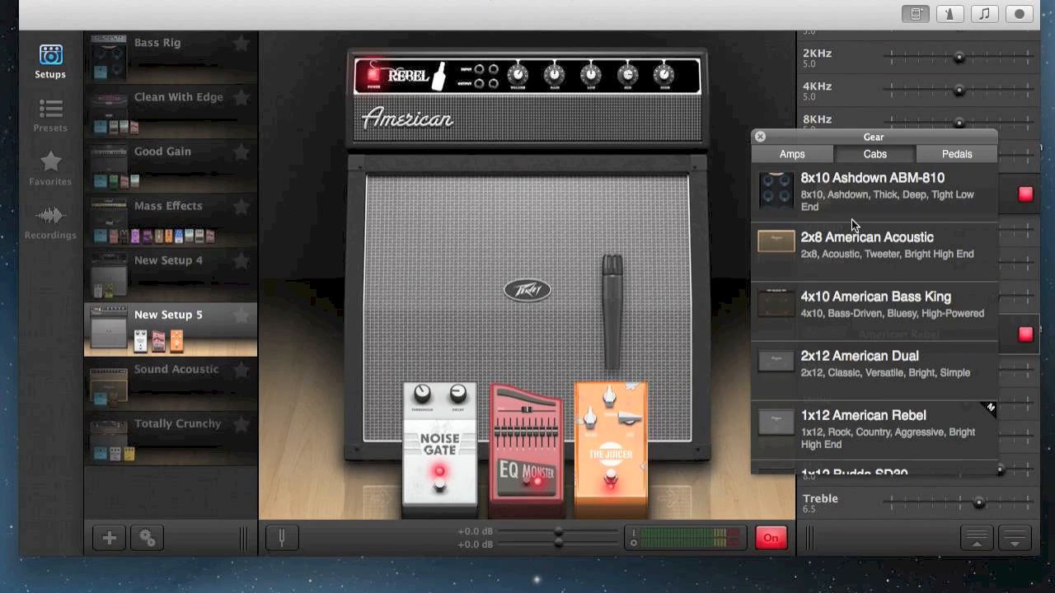
Try the 4x10 and 2x12 cabinets, settling on the 1x12 American Rebel cab
click(873, 310)
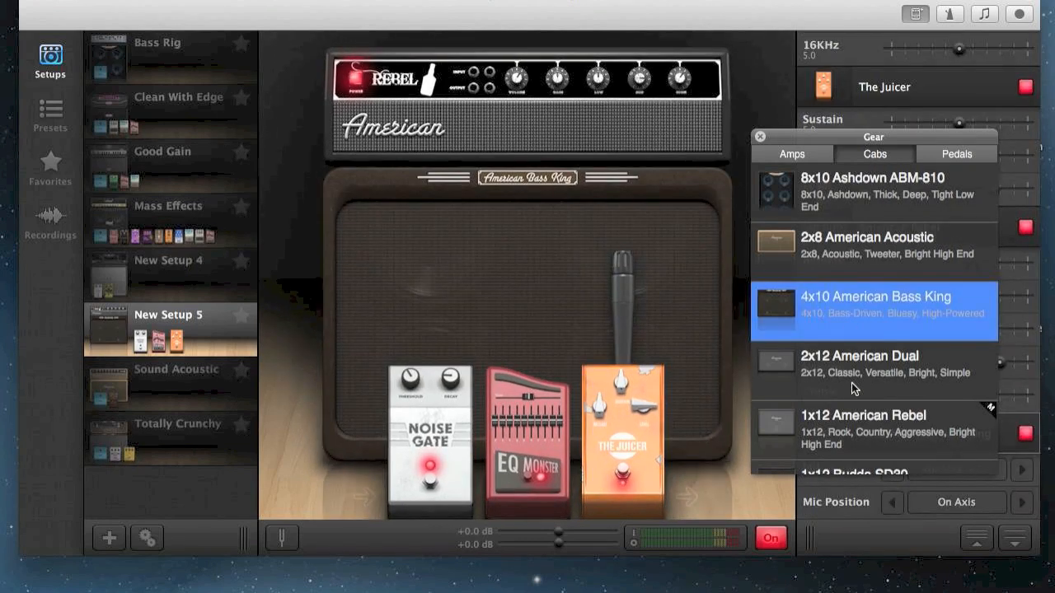
click(869, 363)
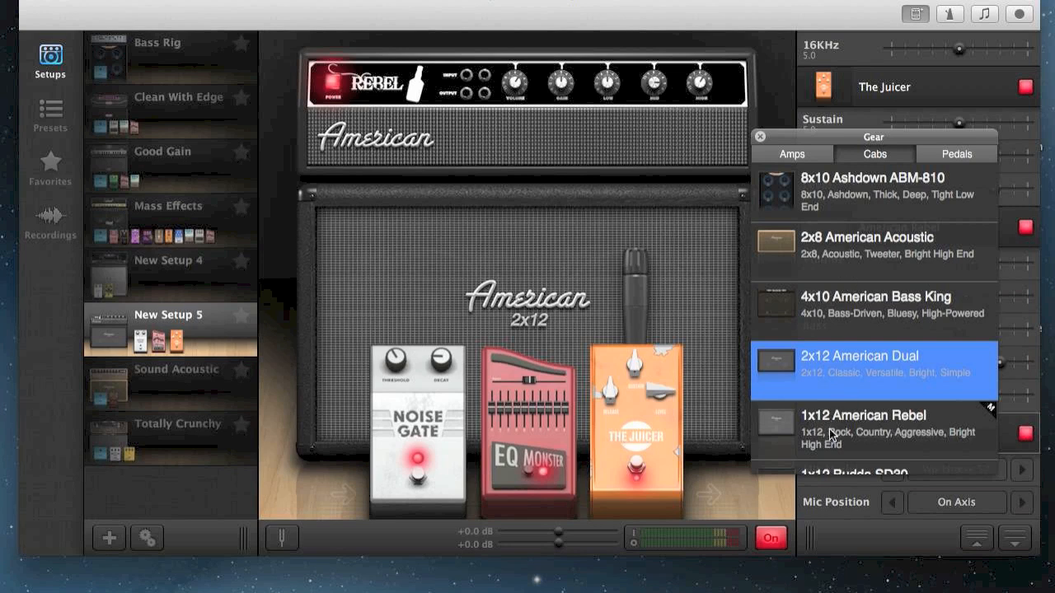
click(863, 415)
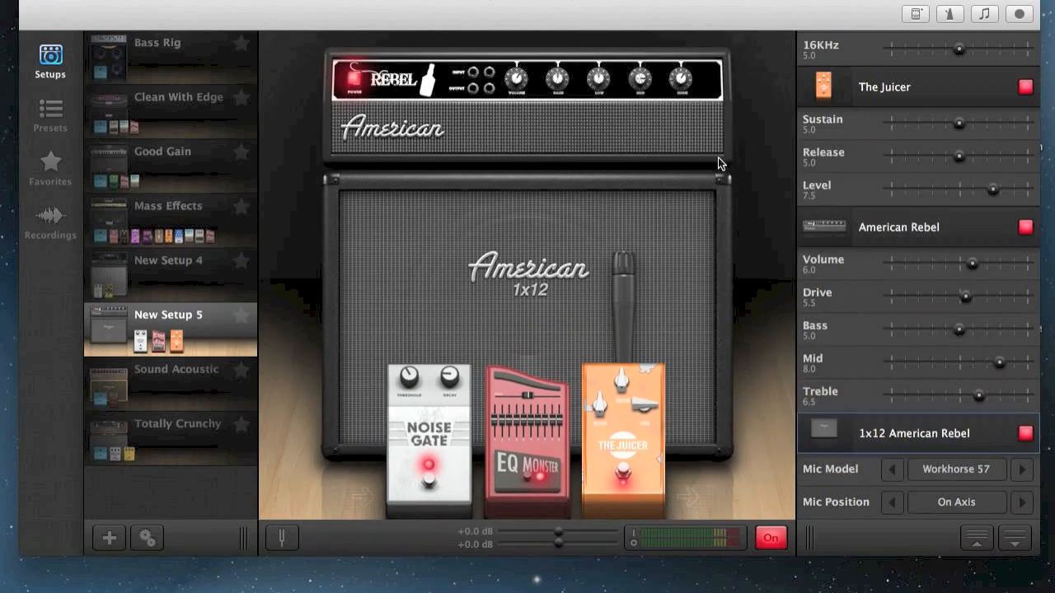
mouse_move(767, 184)
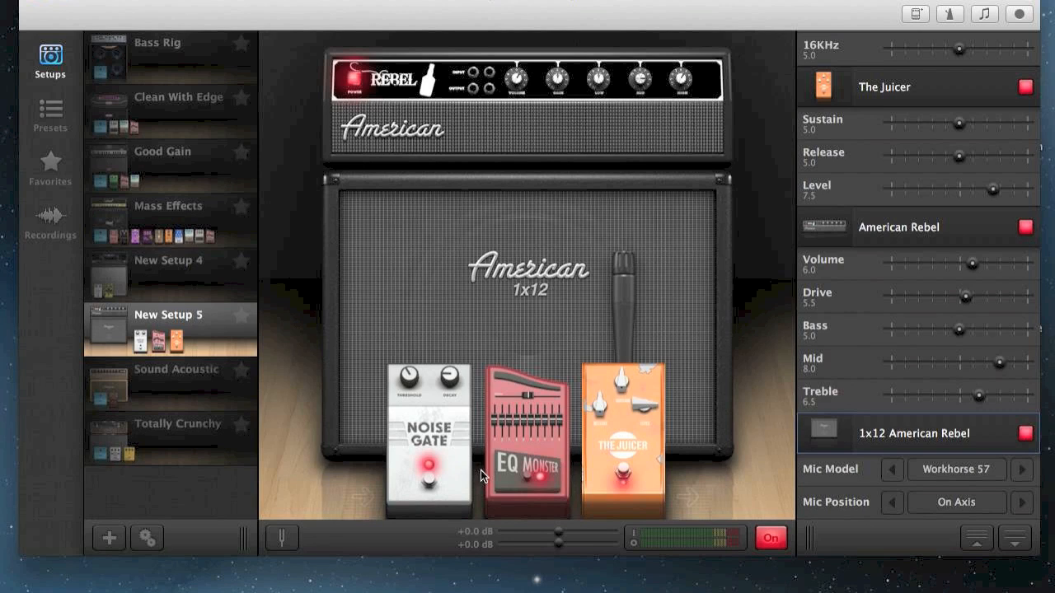
mouse_move(881, 228)
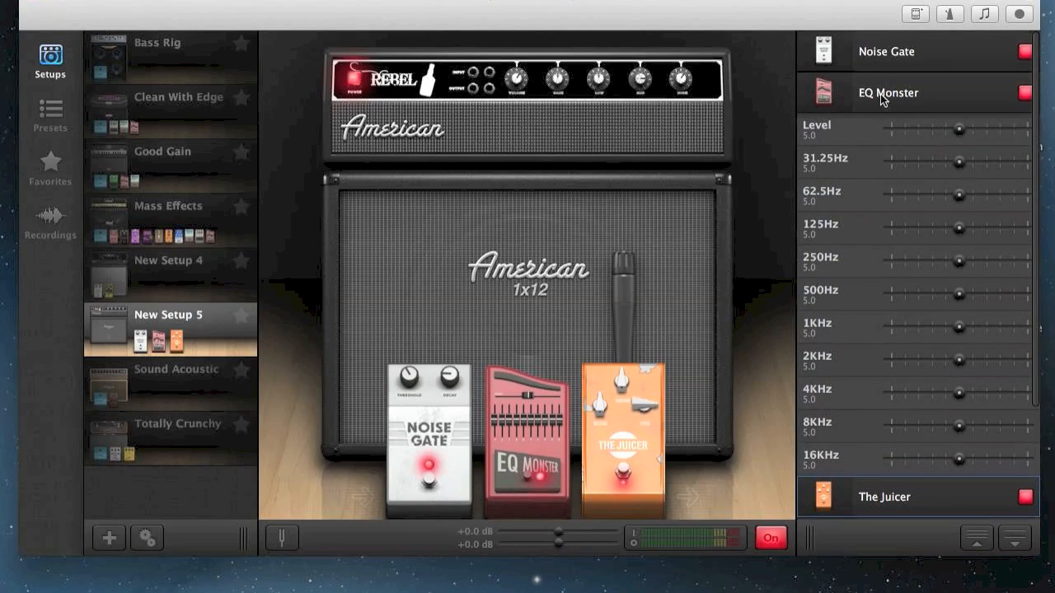
Collapse EQ Monster's parameters and mic the cab with a Technique 4033 set on axis
click(888, 92)
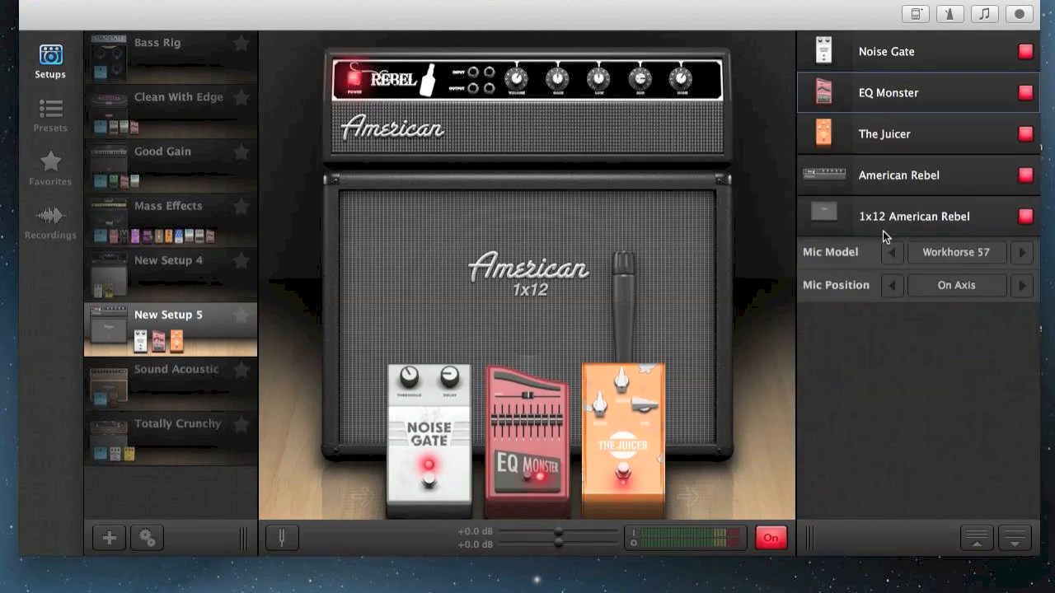
mouse_move(890, 263)
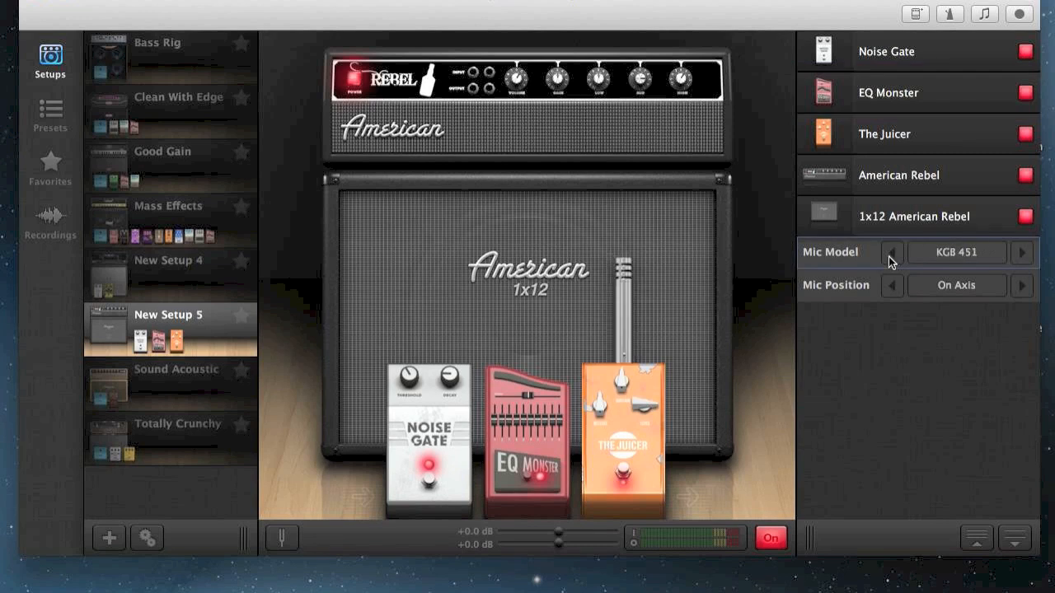
click(892, 252)
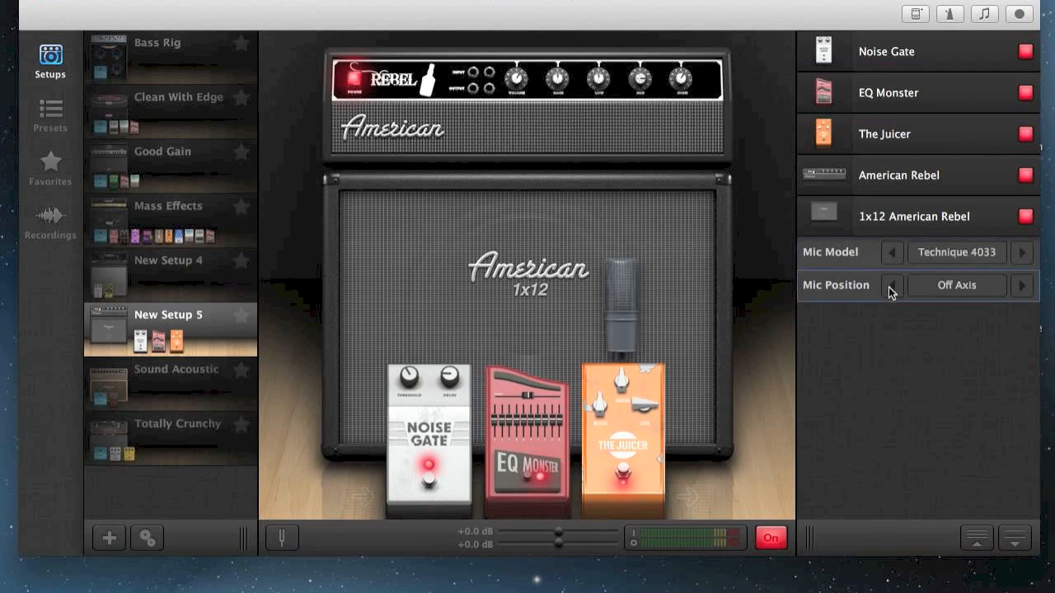
click(893, 285)
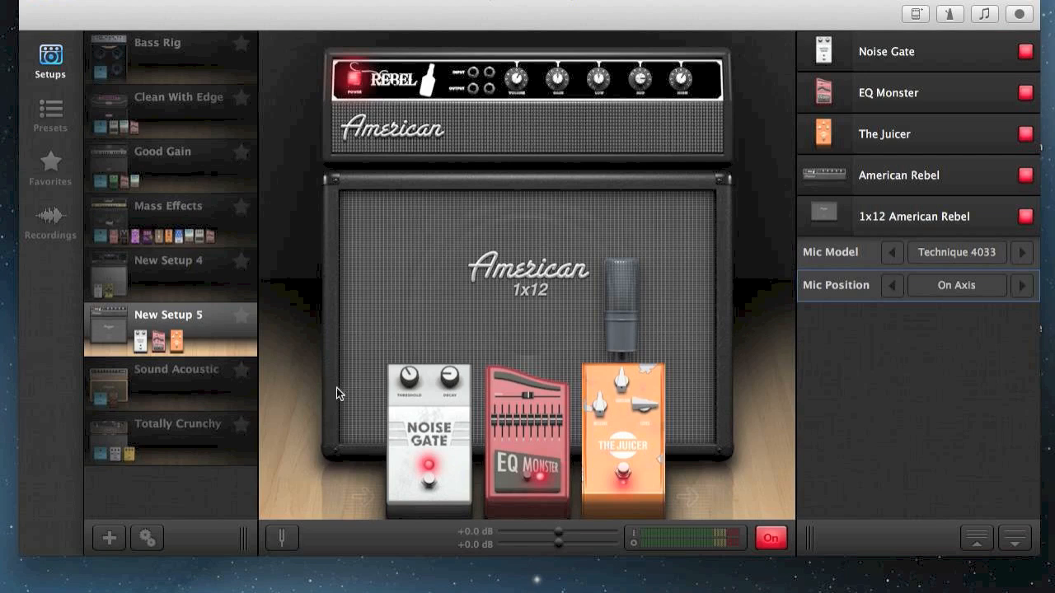
mouse_move(58, 126)
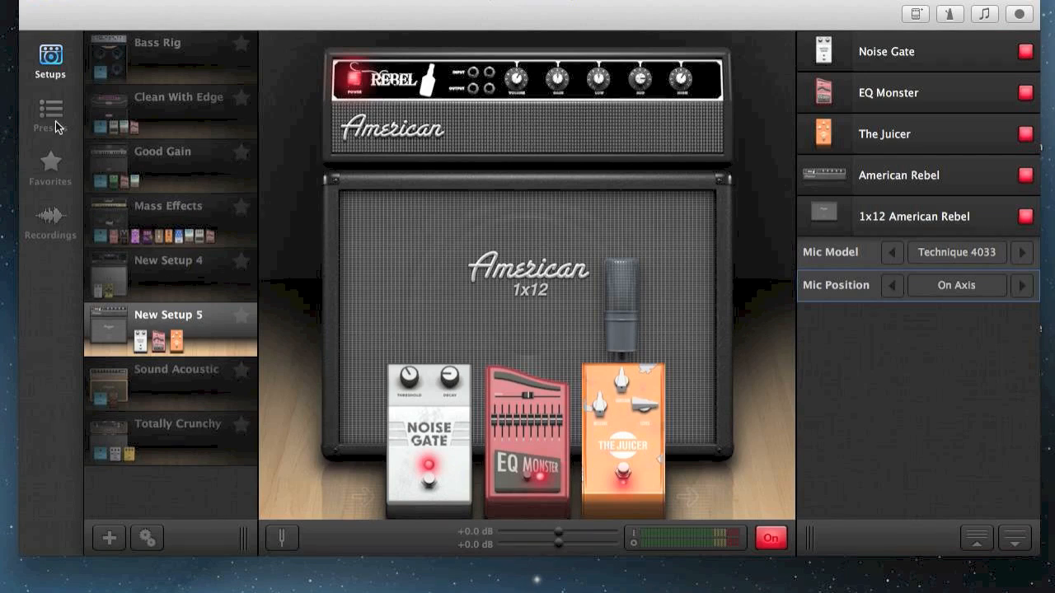
Load the AC Dirty preset and expand The Juicer pedal's settings
click(49, 116)
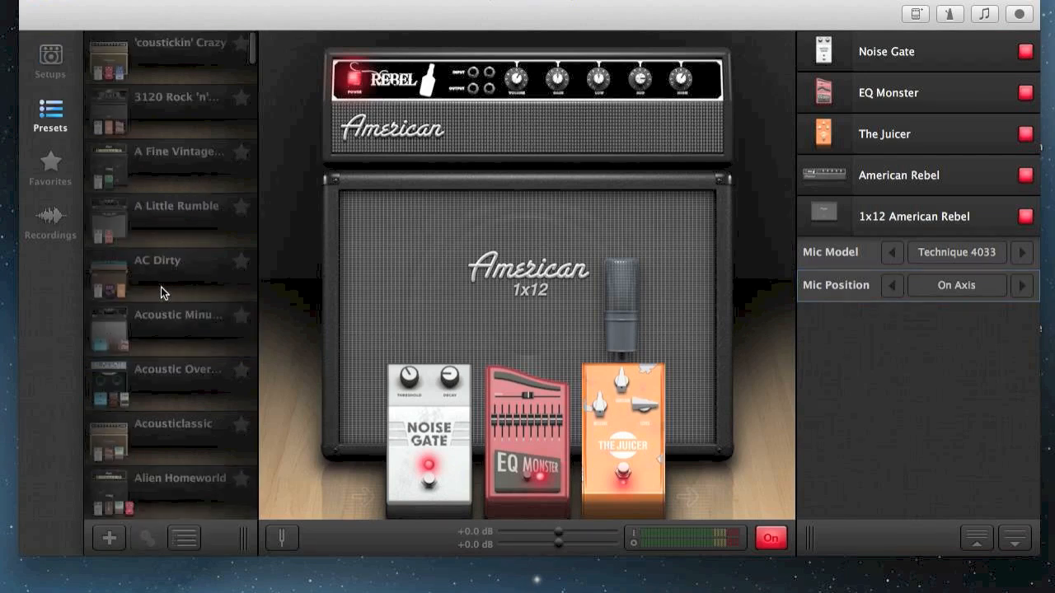
click(171, 272)
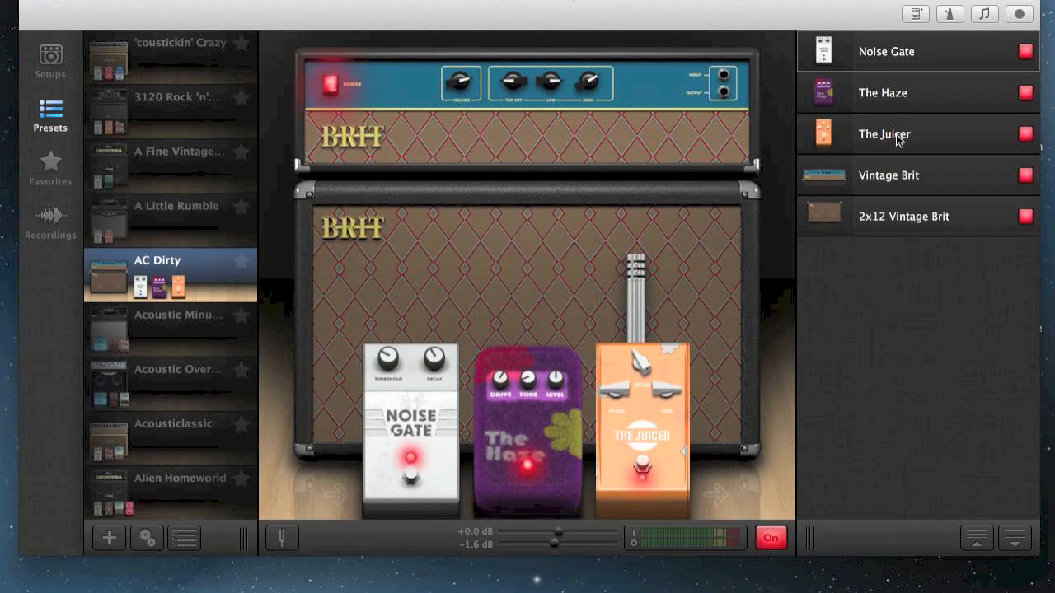
click(883, 134)
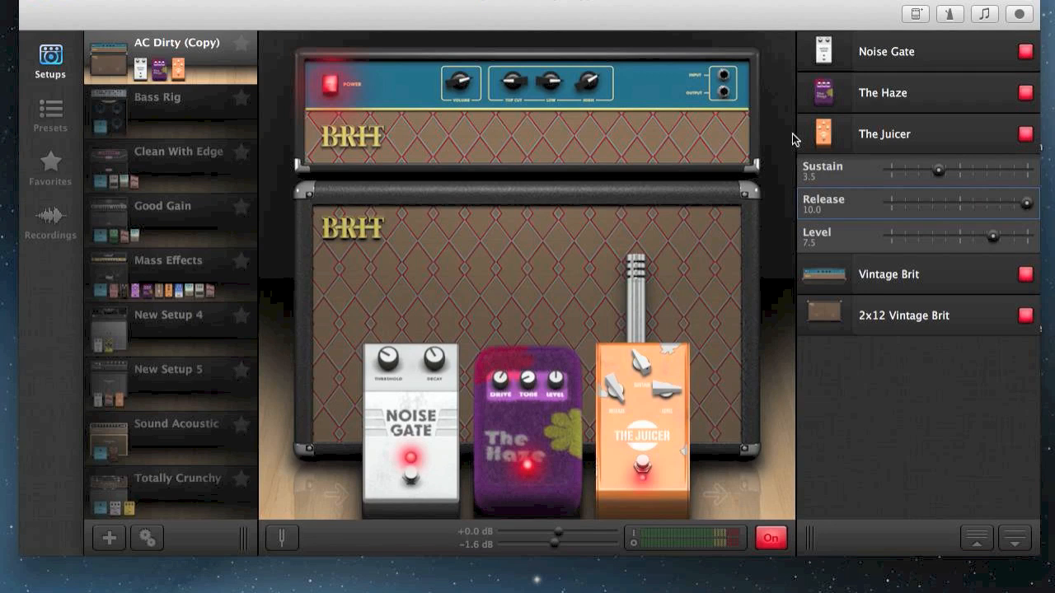
Load Bass Rig, view Favorites, then open the Recordings library
click(906, 133)
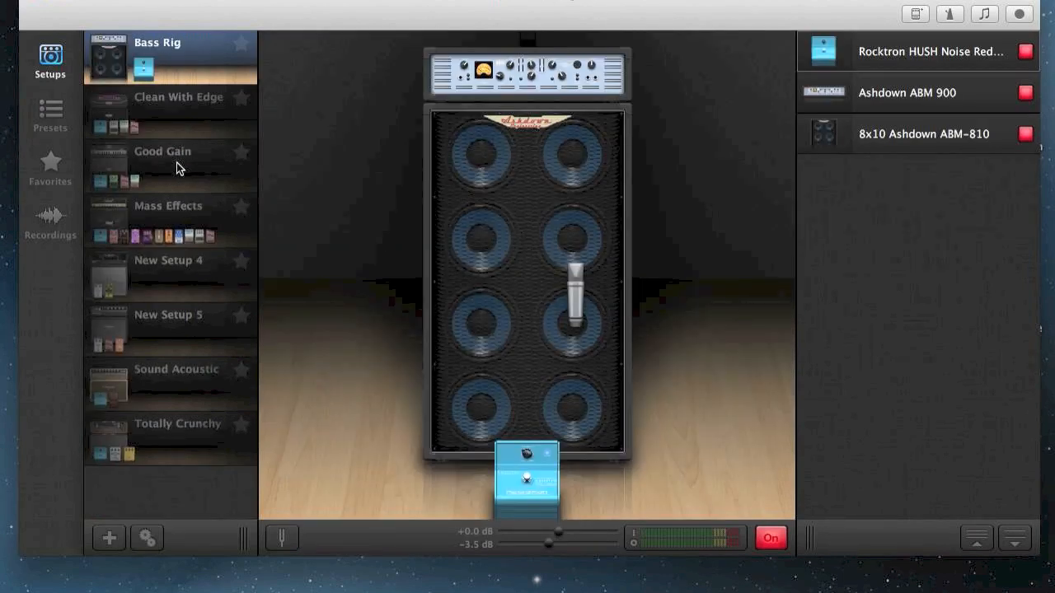
click(51, 169)
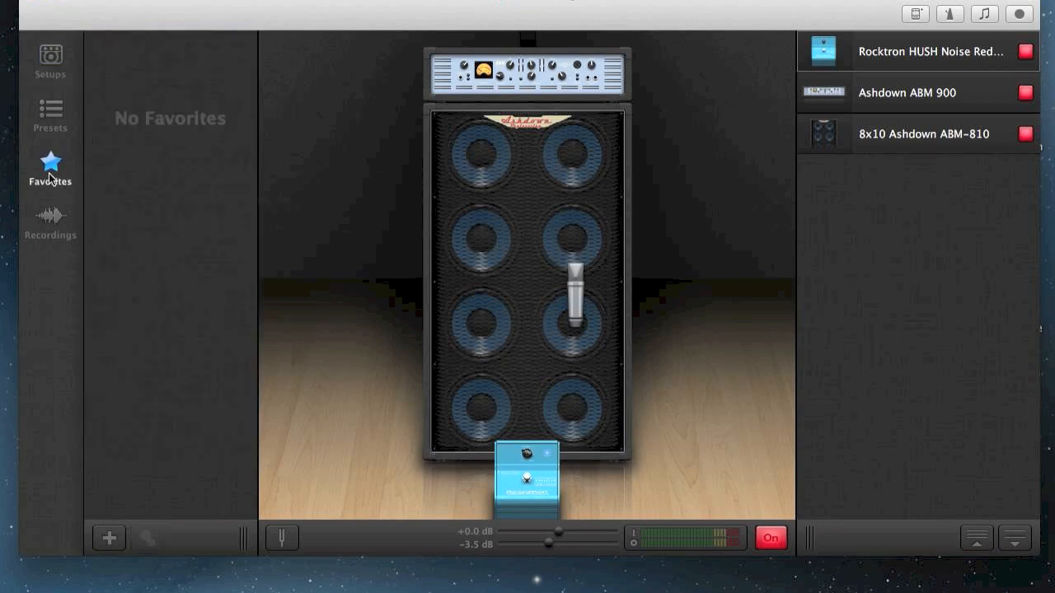
click(50, 222)
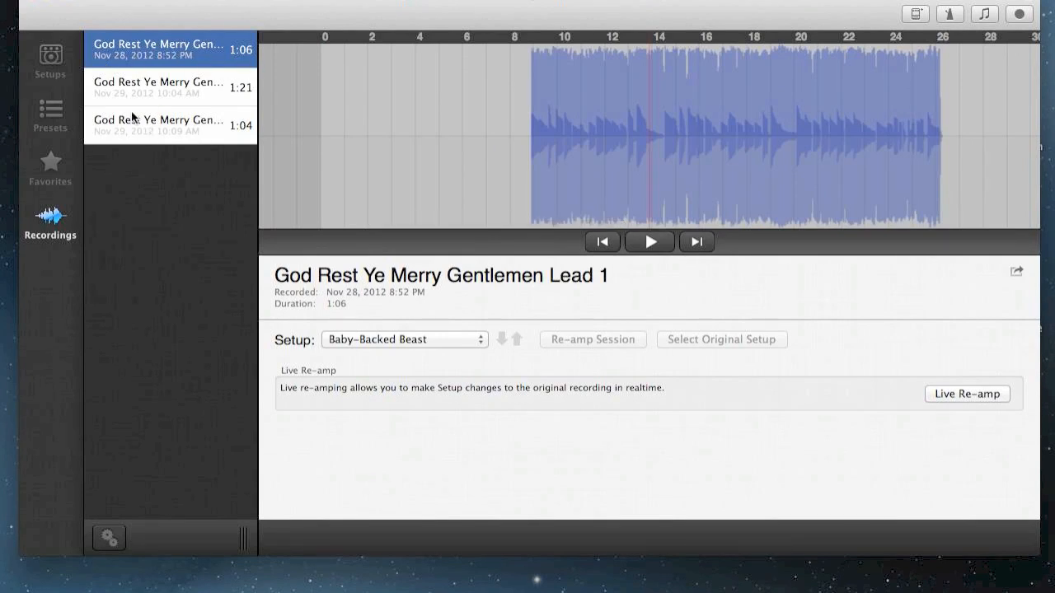
Preview the Lead 2 and Lead 3 recordings, then return to the presets list
click(170, 87)
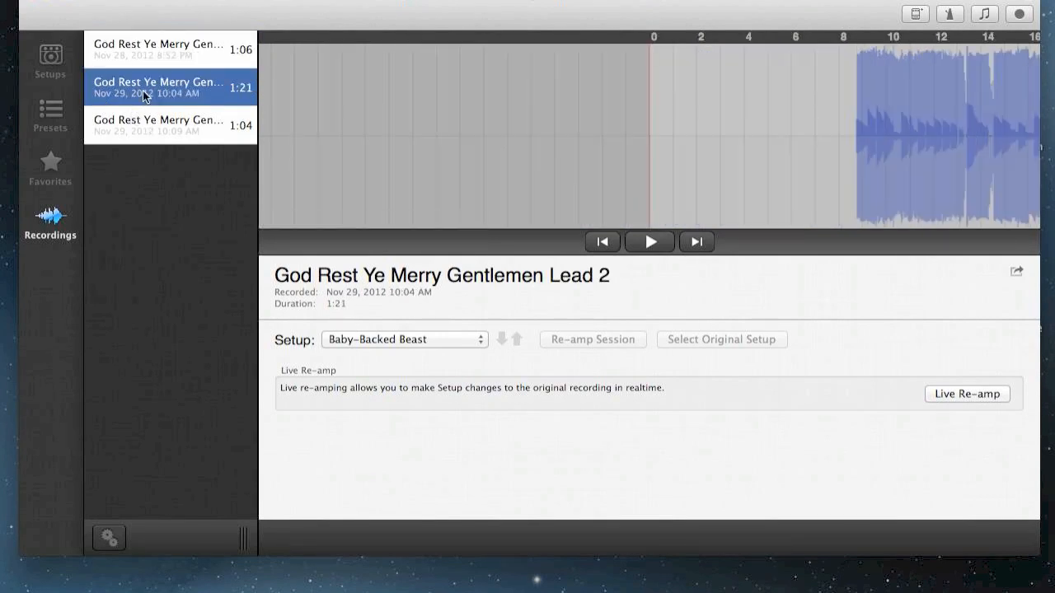
mouse_move(152, 126)
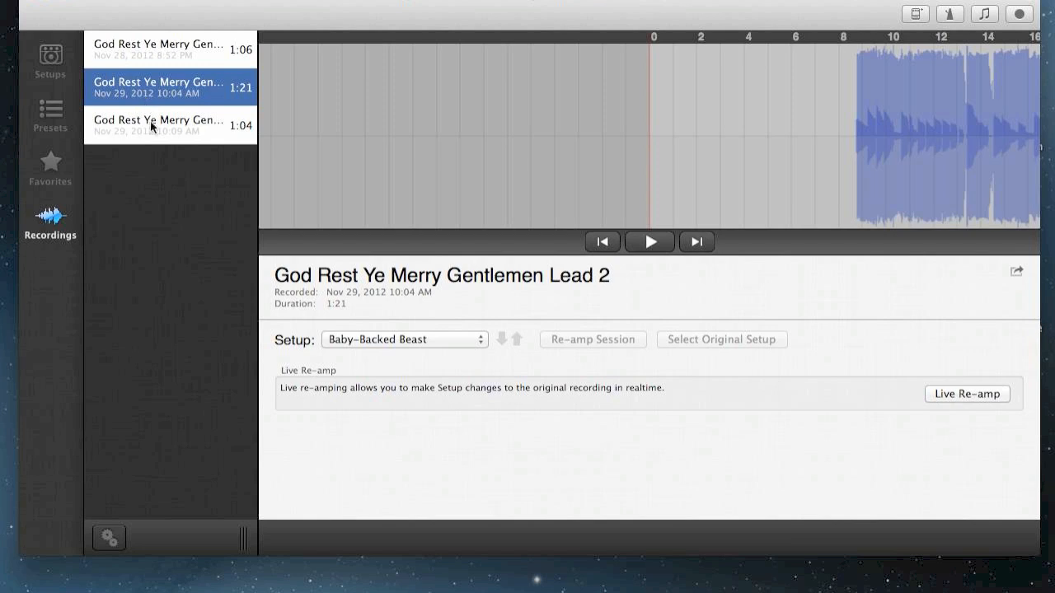
click(158, 125)
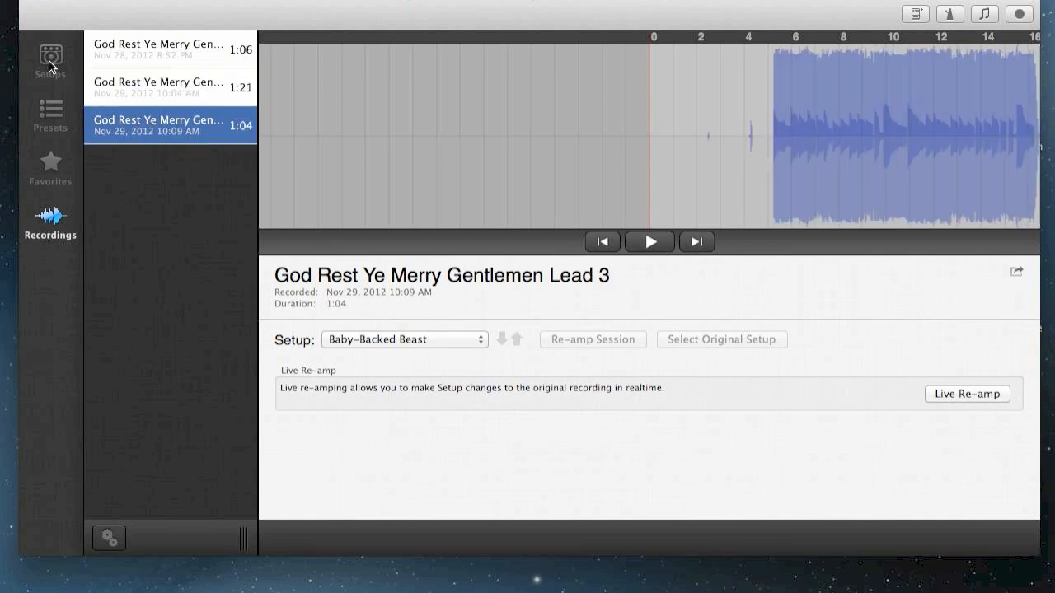
click(50, 116)
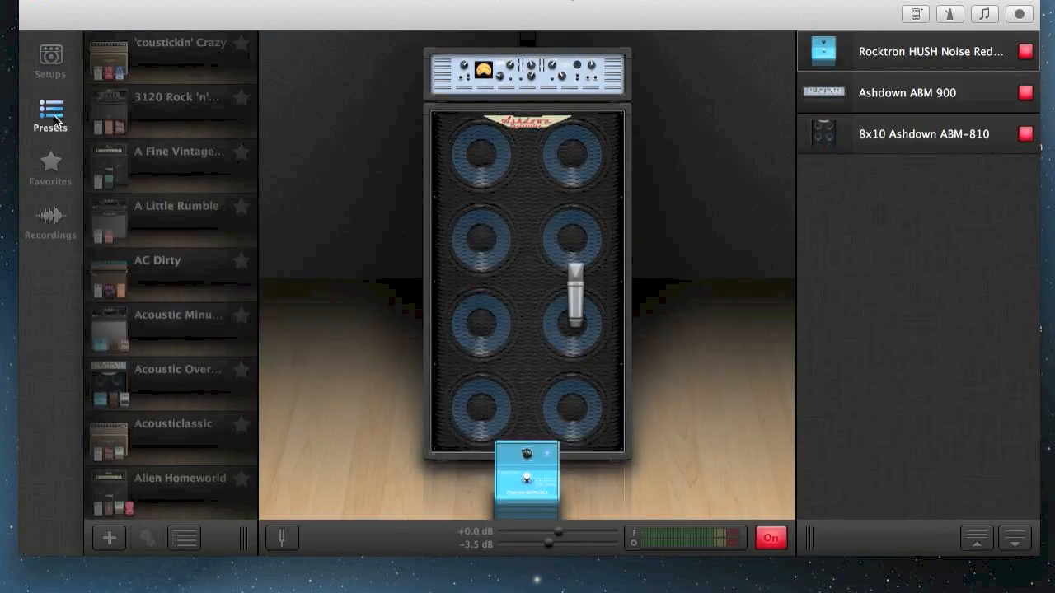
mouse_move(149, 546)
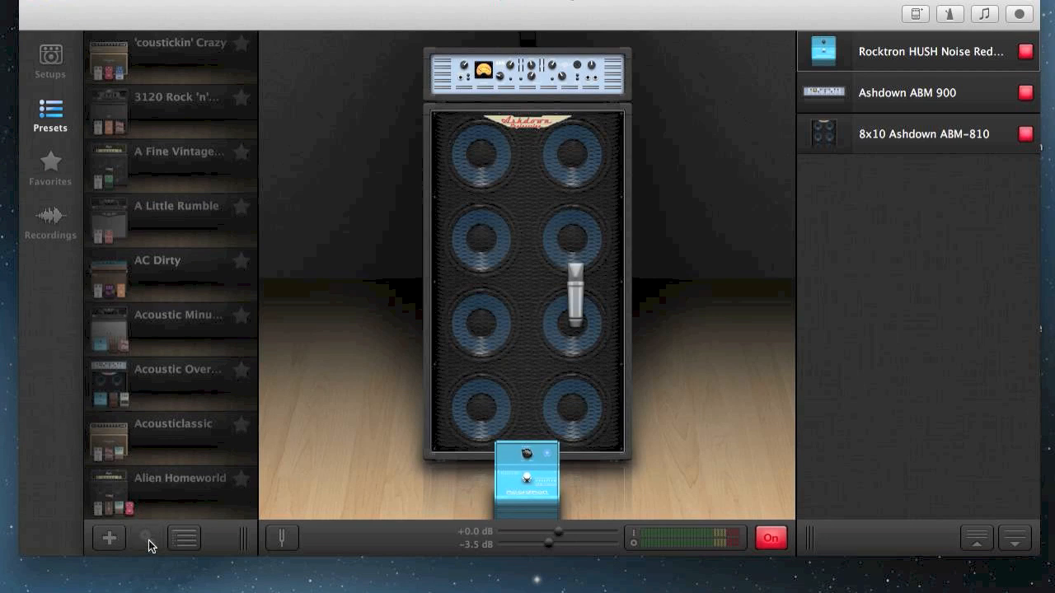
Group presets by genre and load the Blues preset Faraway Fuzz
click(183, 537)
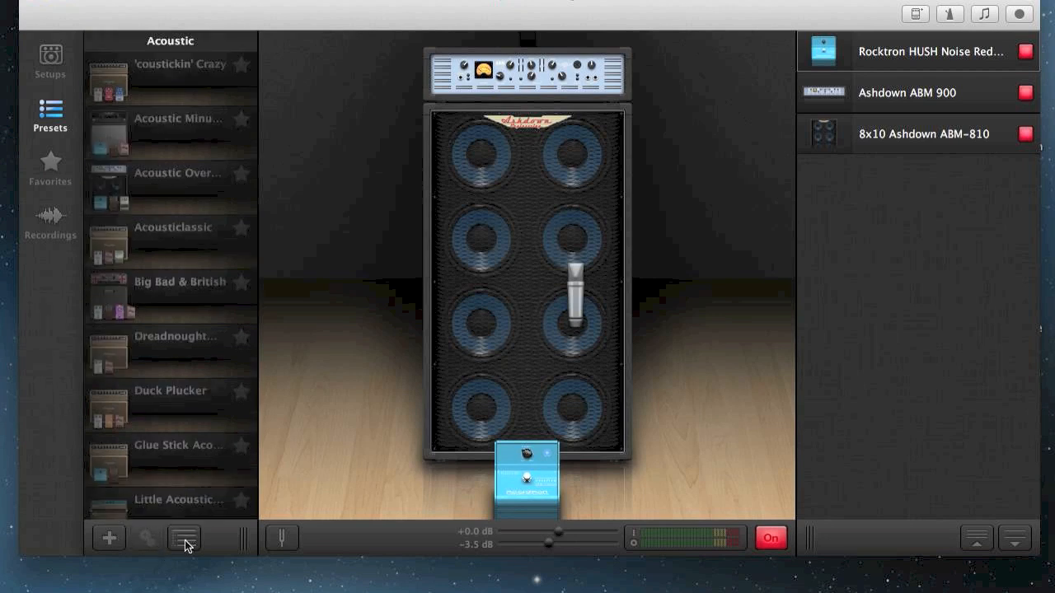
click(184, 537)
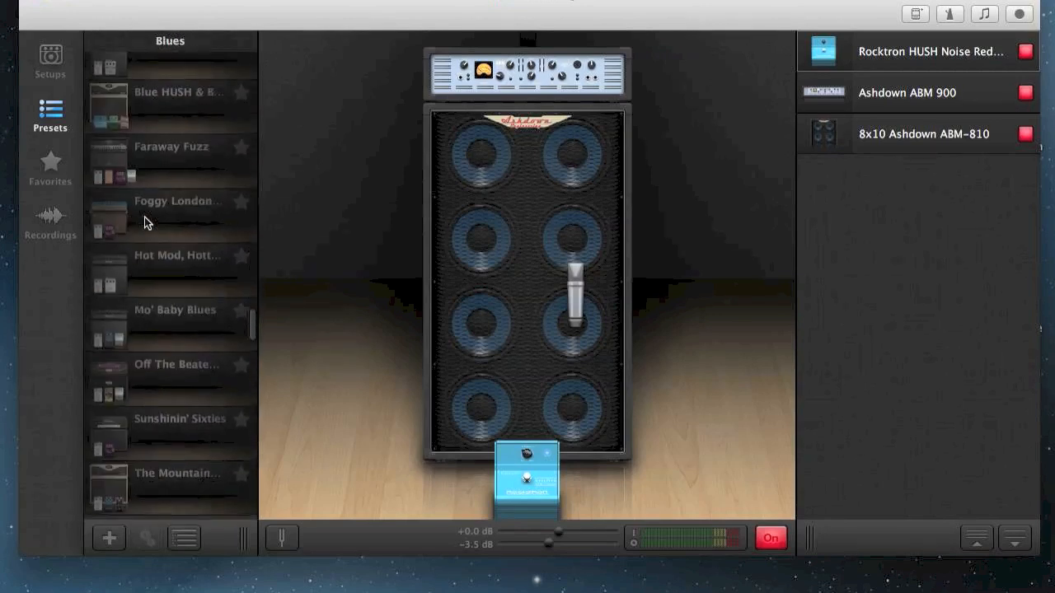
click(282, 537)
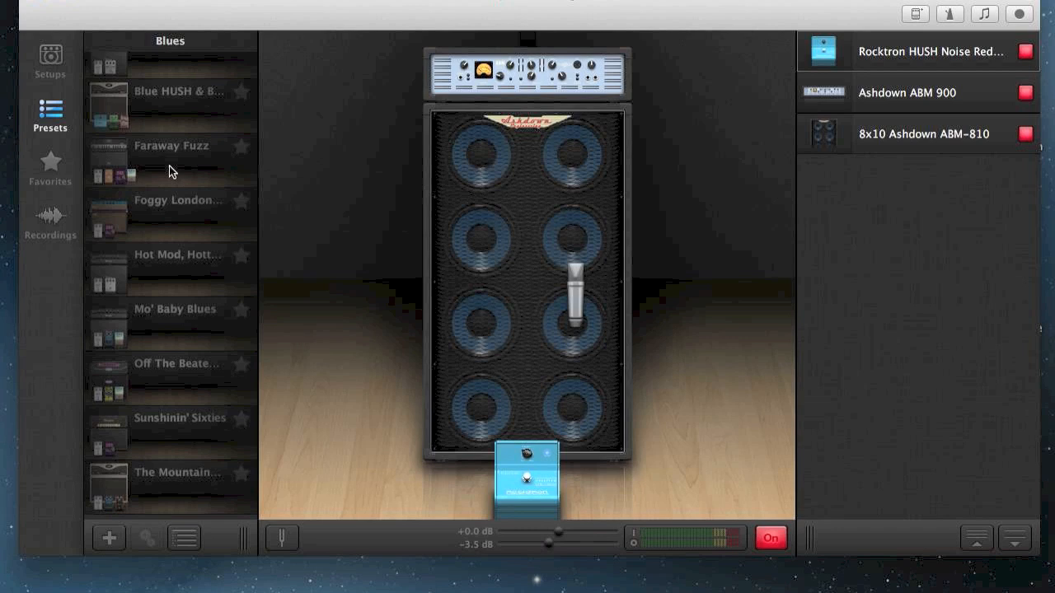
click(171, 145)
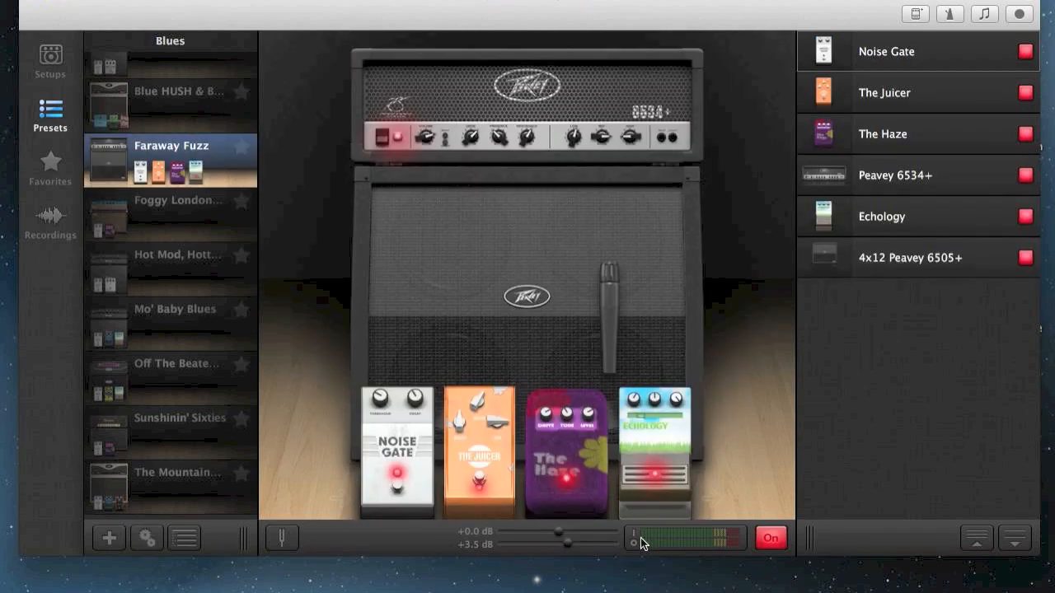
Switch output shaping from Mix to Solo in the audio gain settings, then close them
click(643, 537)
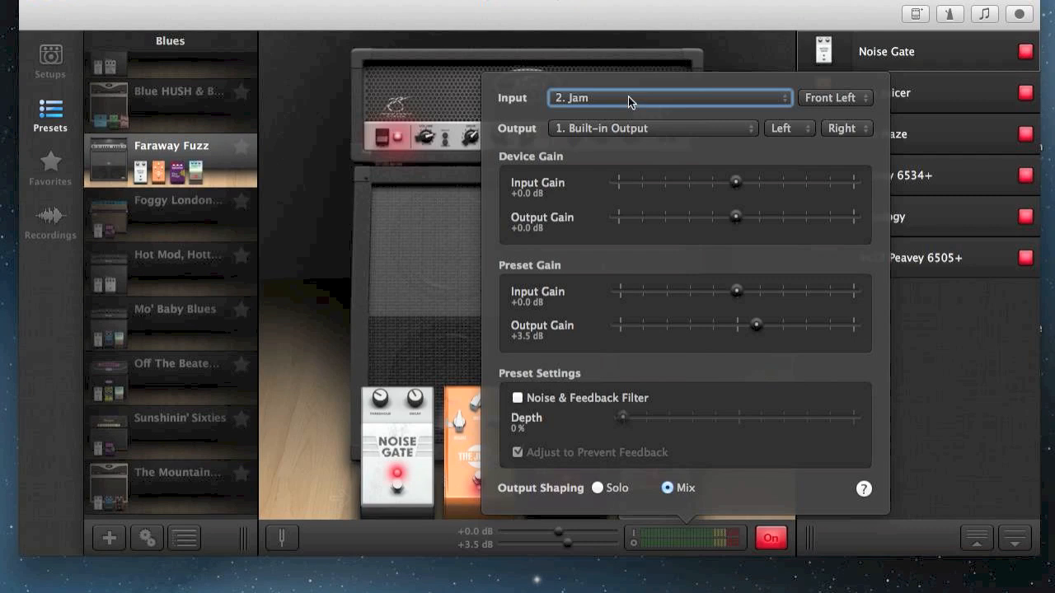
mouse_move(643, 113)
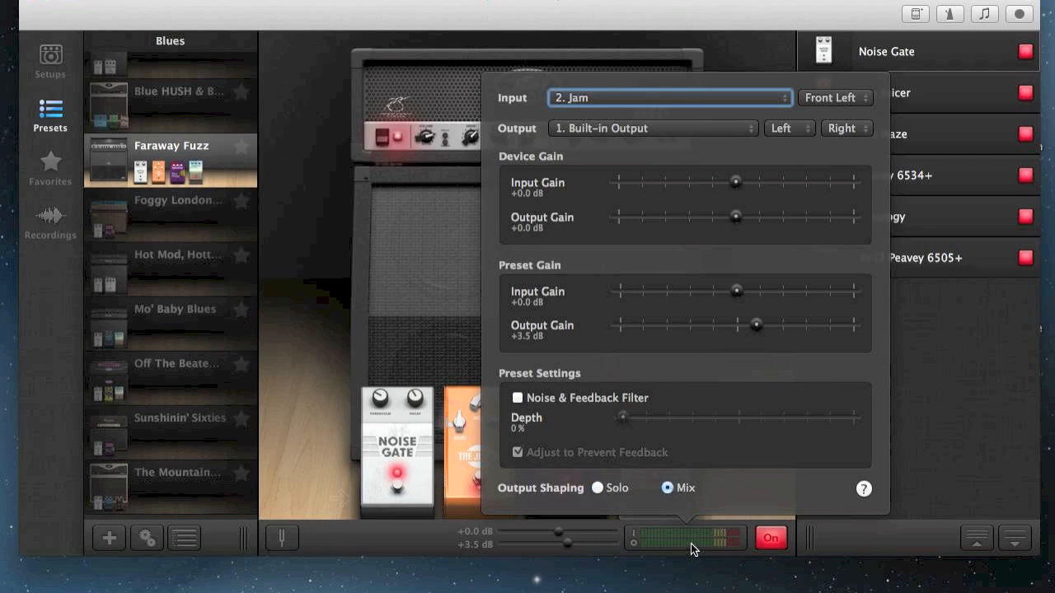
mouse_move(691, 548)
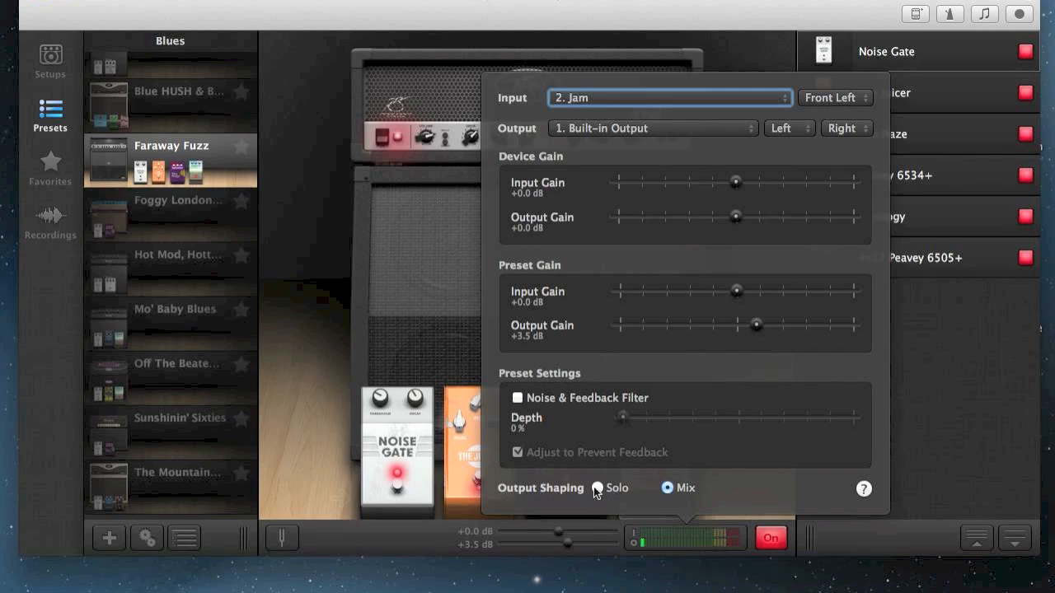
click(595, 488)
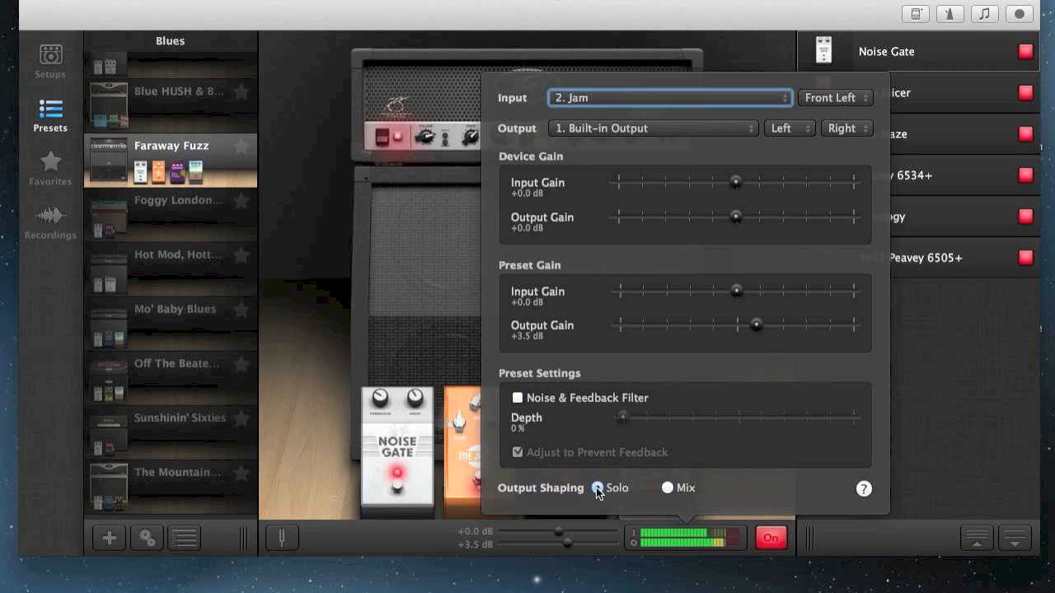
click(596, 487)
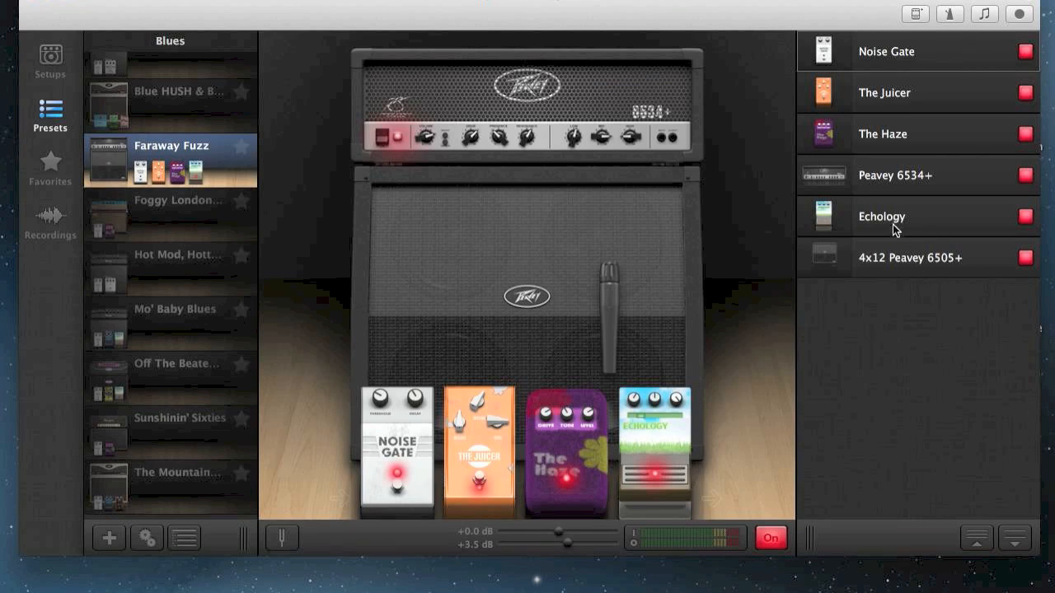
mouse_move(889, 248)
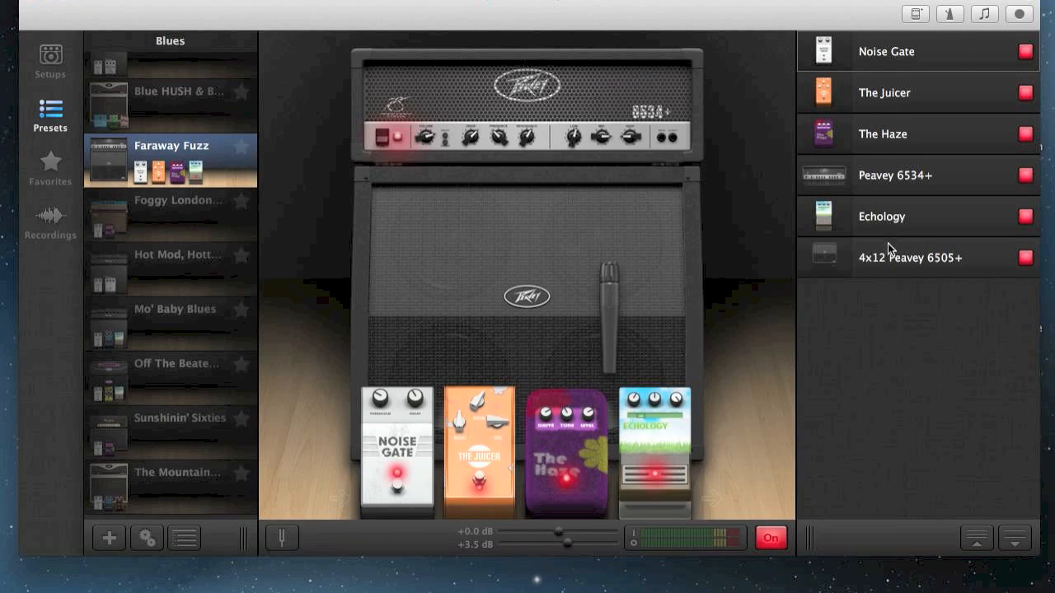
Expand the Peavey 6534+ amp settings and switch it to the Lead channel
click(895, 174)
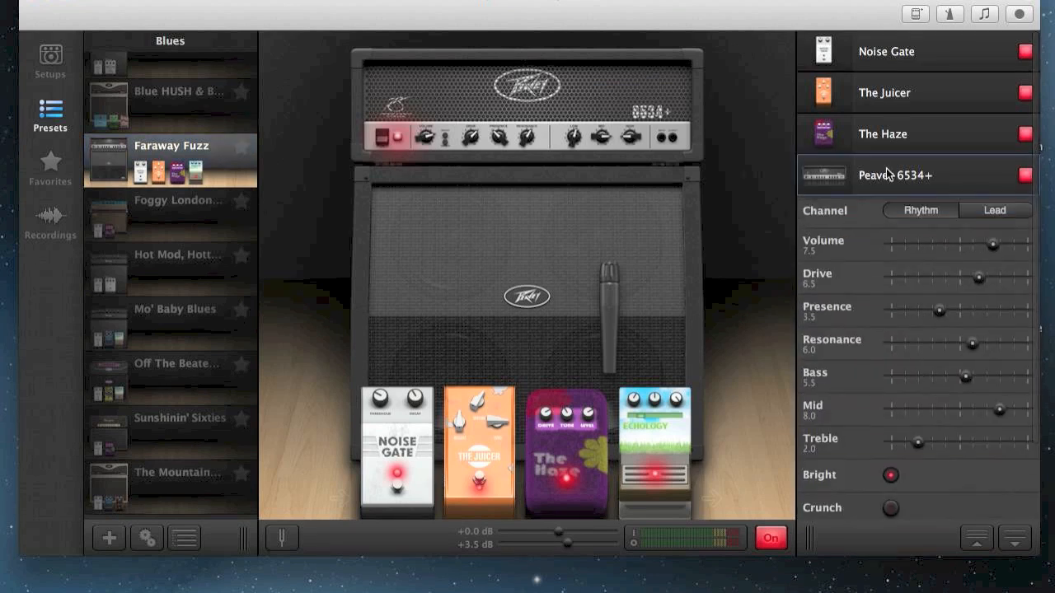
scroll(down, 3)
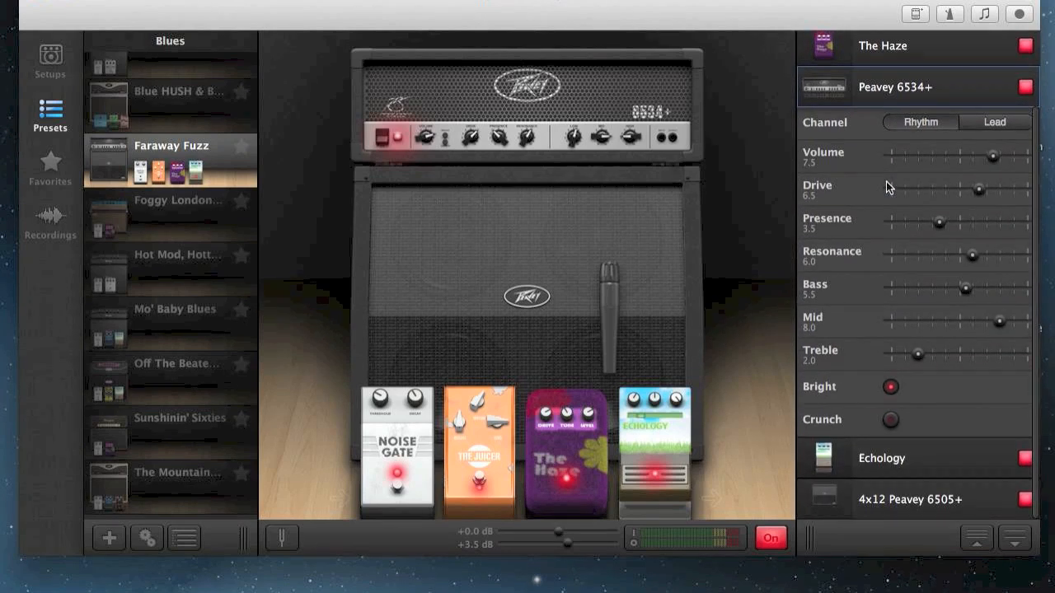
mouse_move(976, 122)
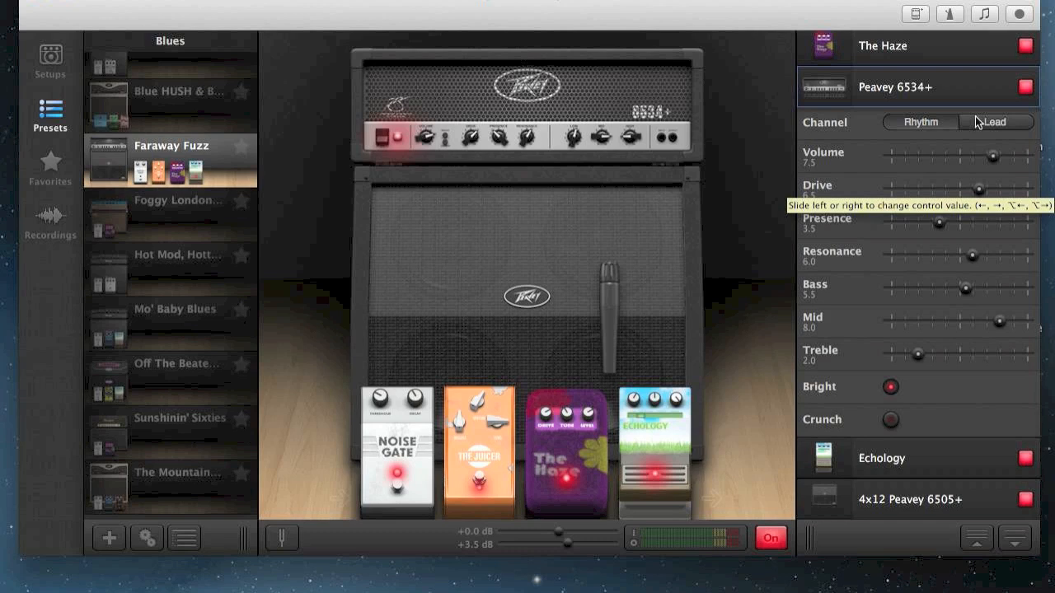
mouse_move(857, 210)
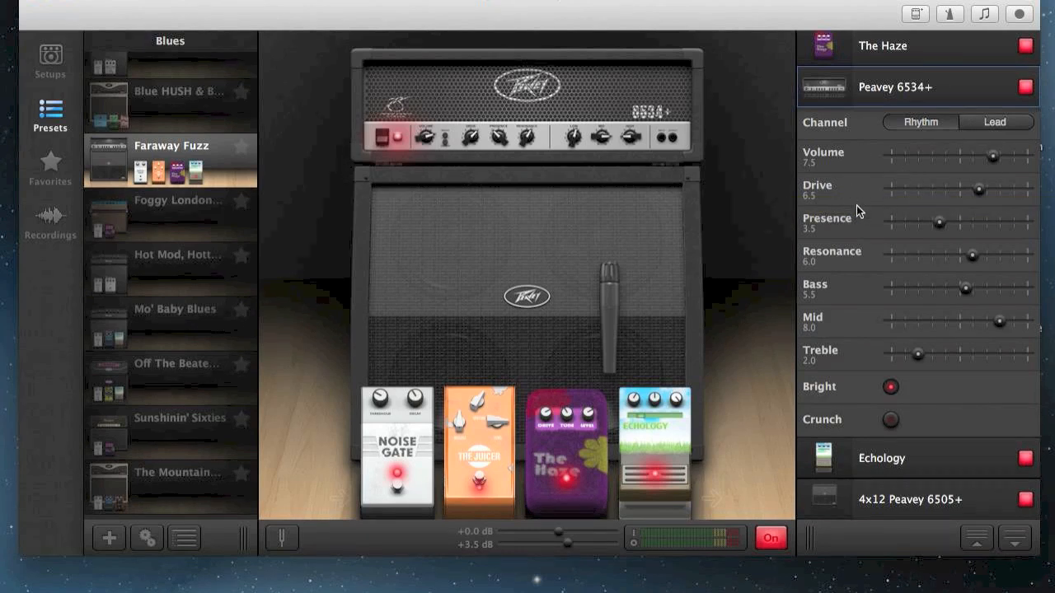
mouse_move(852, 387)
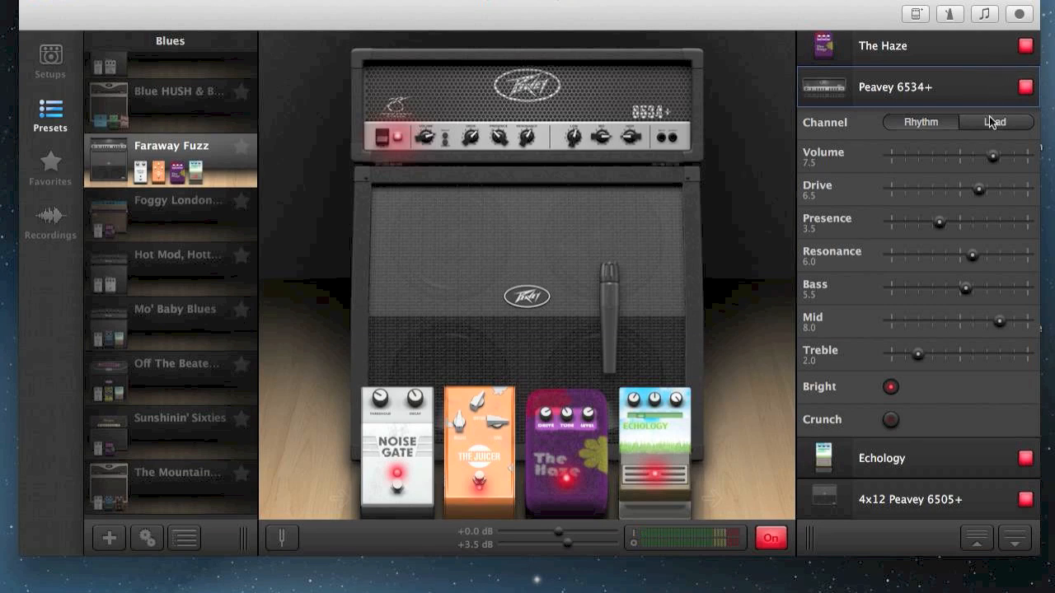
click(49, 62)
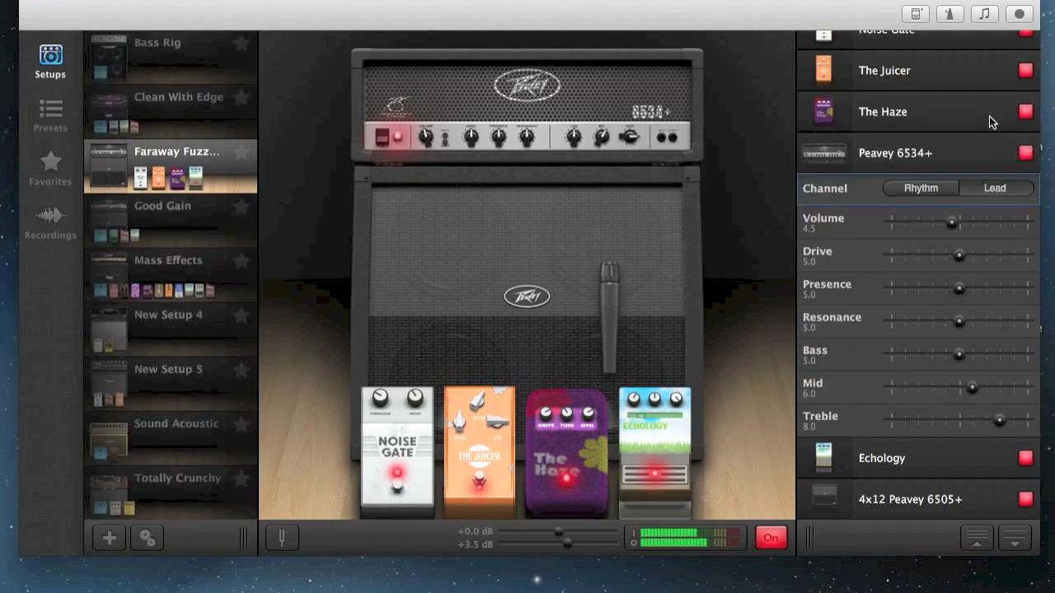
Return the Peavey 6534+ to Rhythm with Bright on and Crunch off
click(919, 188)
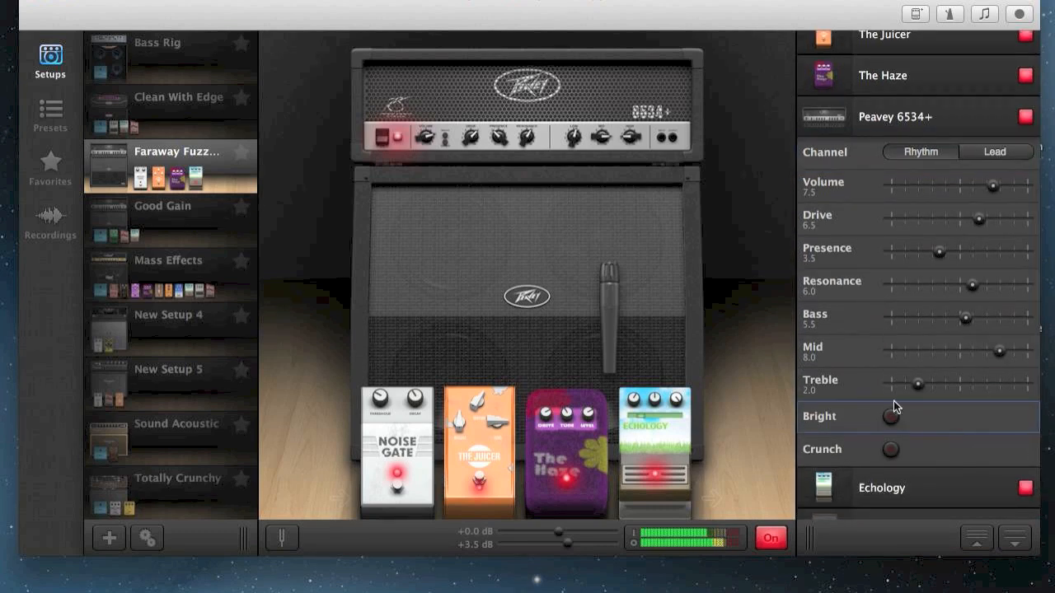
click(889, 416)
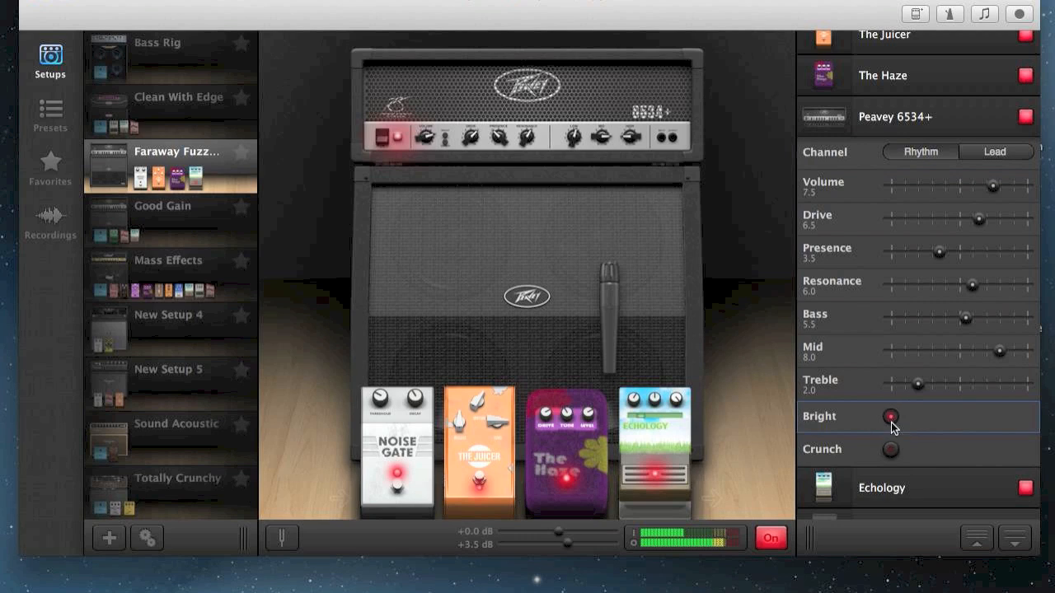
mouse_move(891, 455)
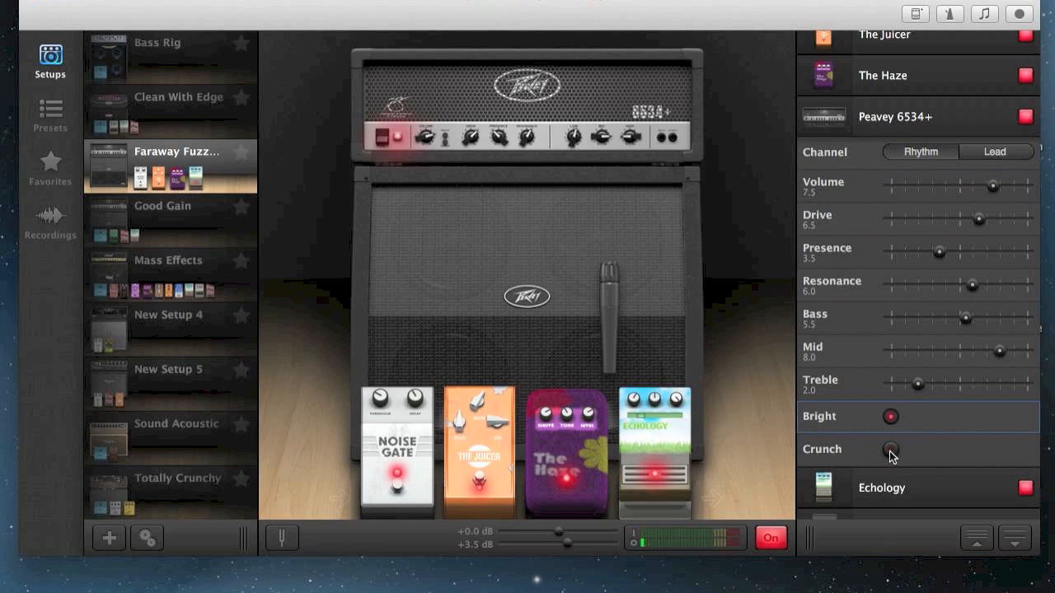
click(890, 451)
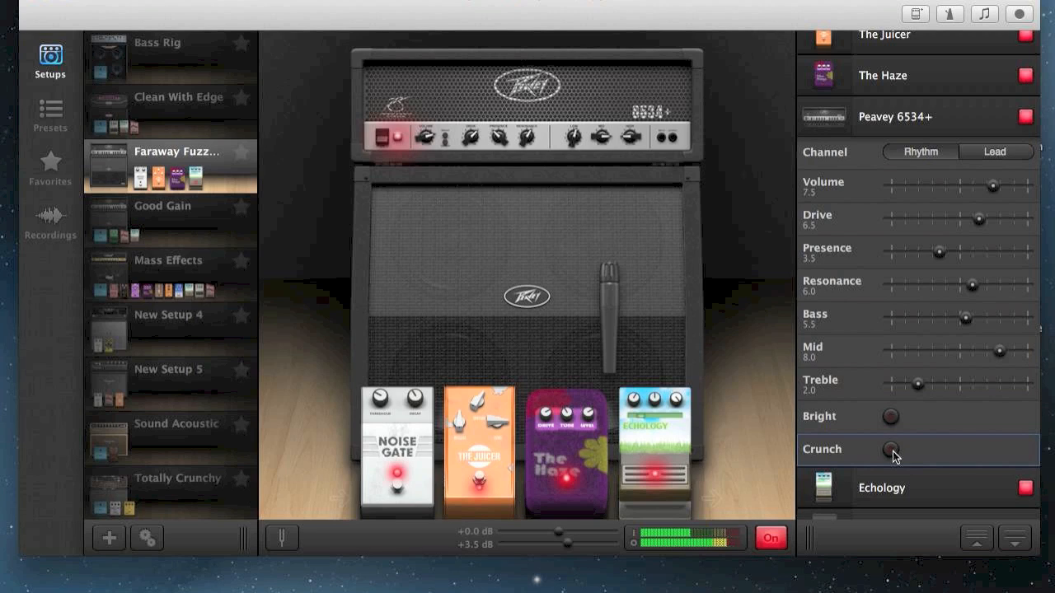
click(890, 416)
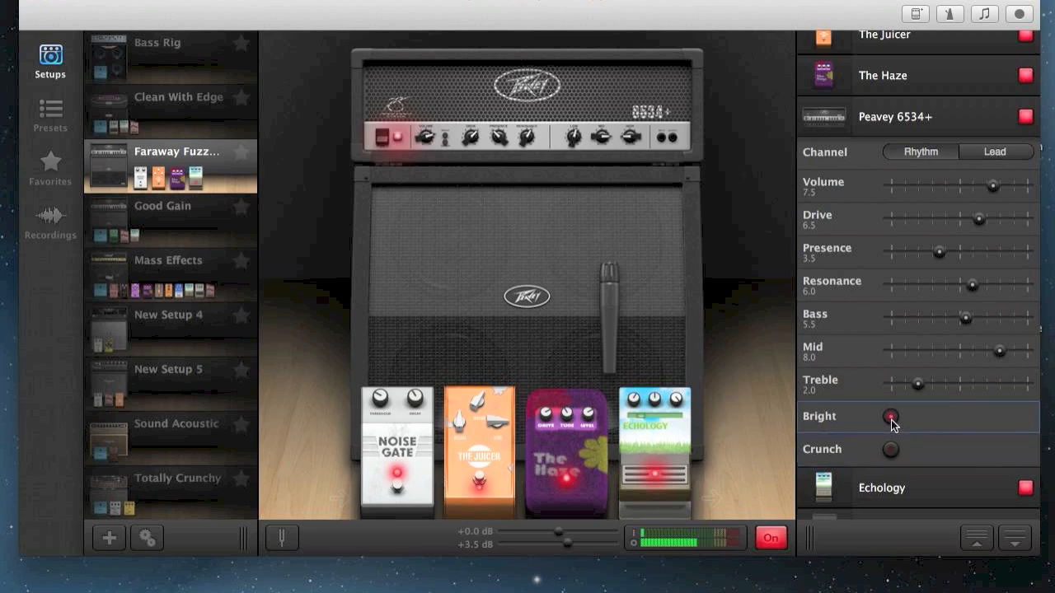
mouse_move(960, 263)
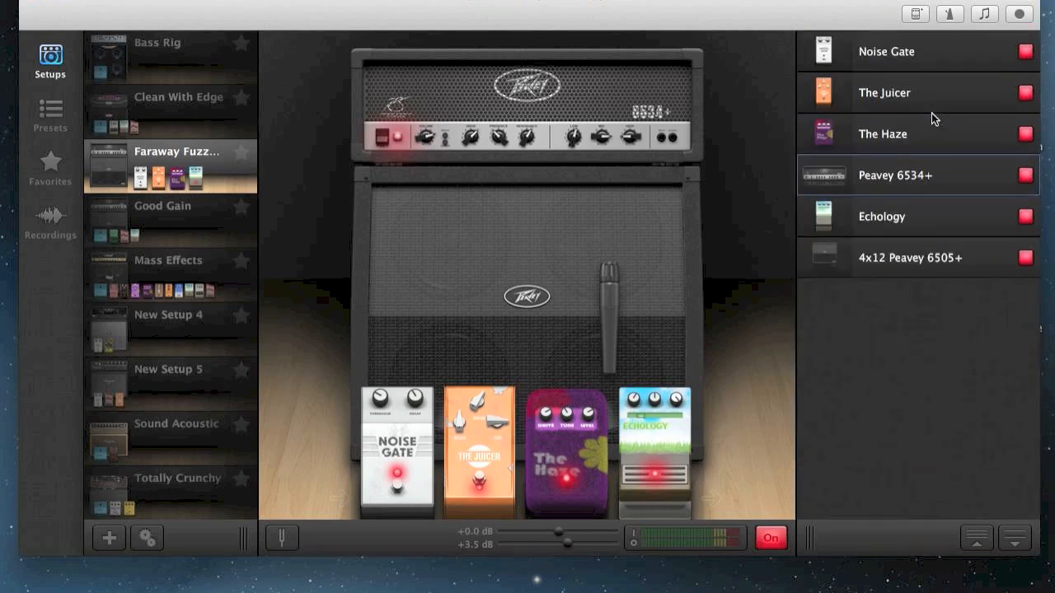
mouse_move(651, 111)
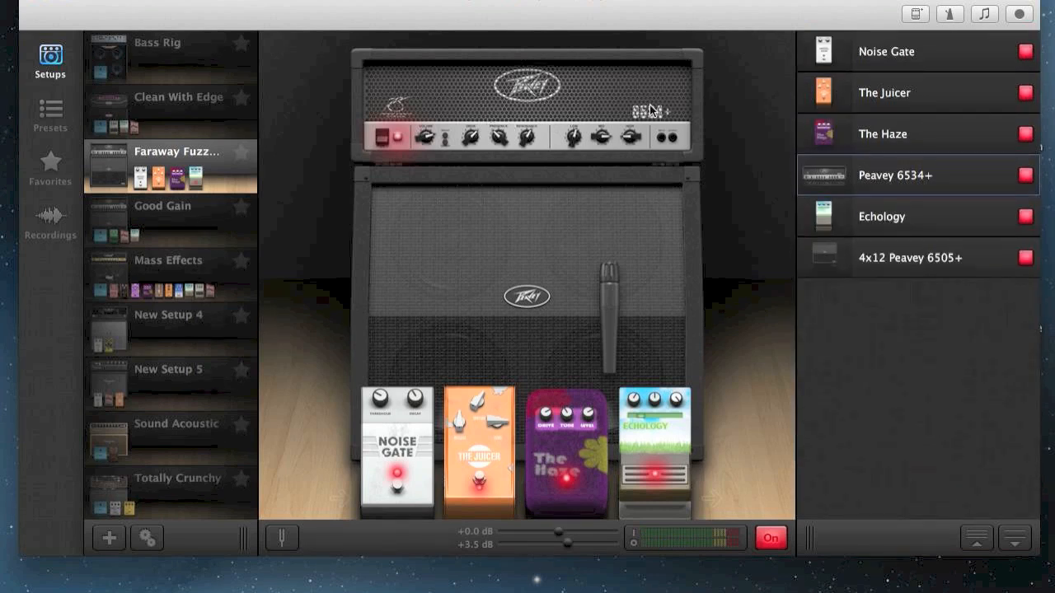
click(882, 216)
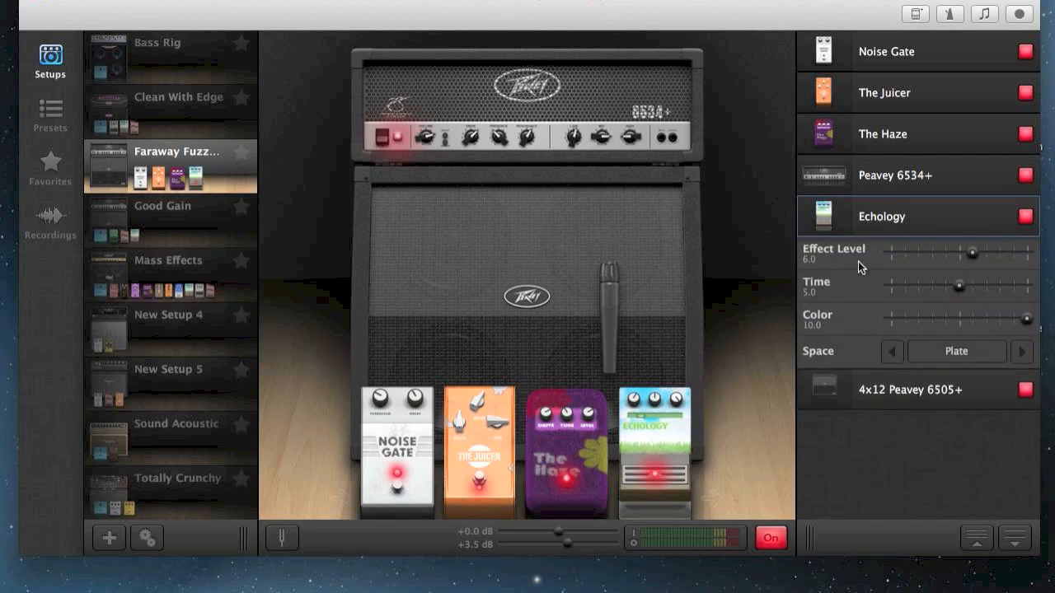
mouse_move(967, 318)
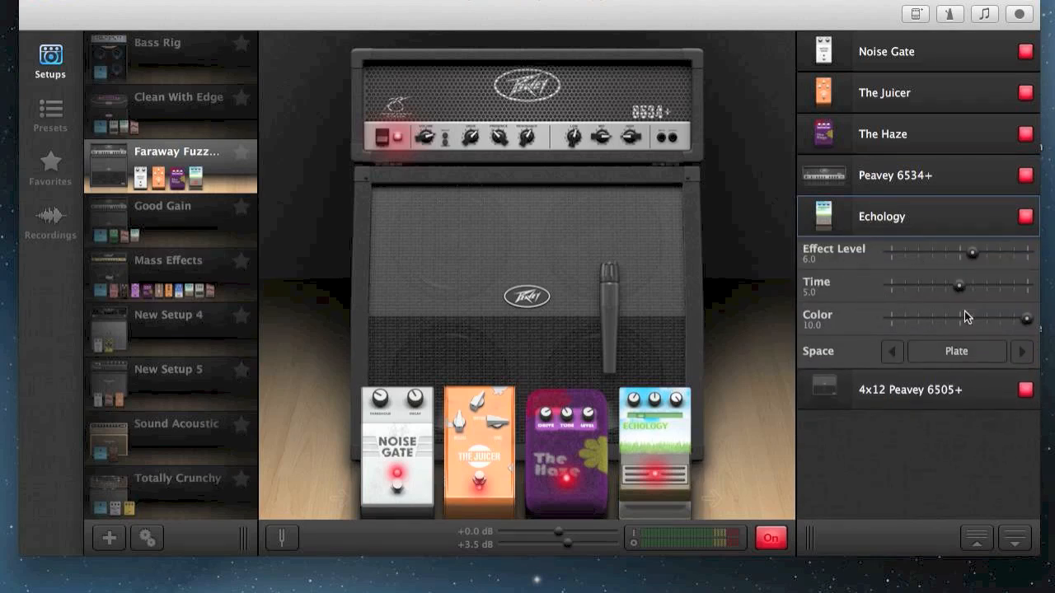
mouse_move(858, 325)
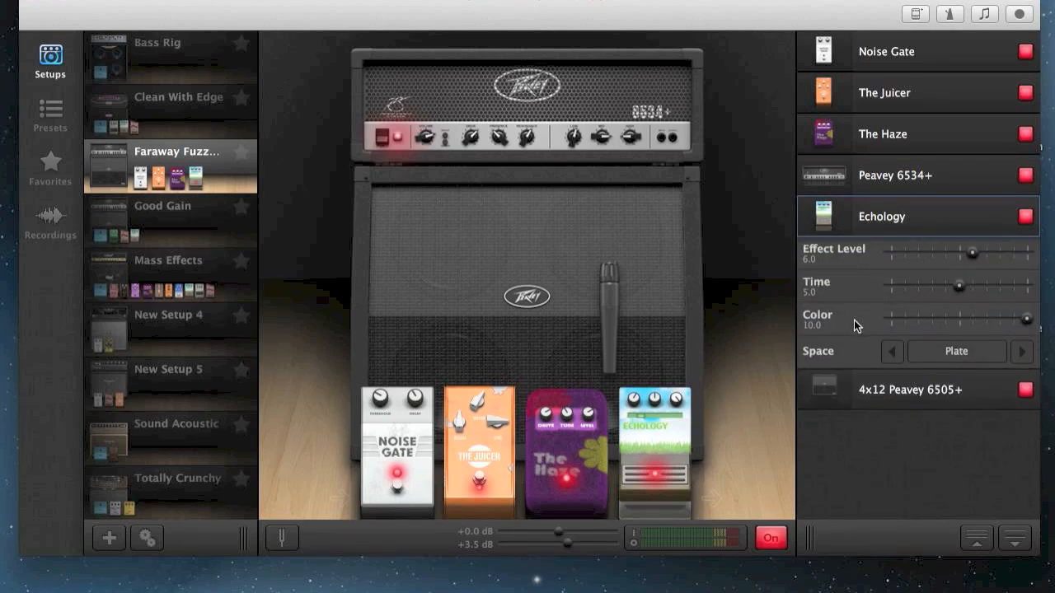
mouse_move(707, 434)
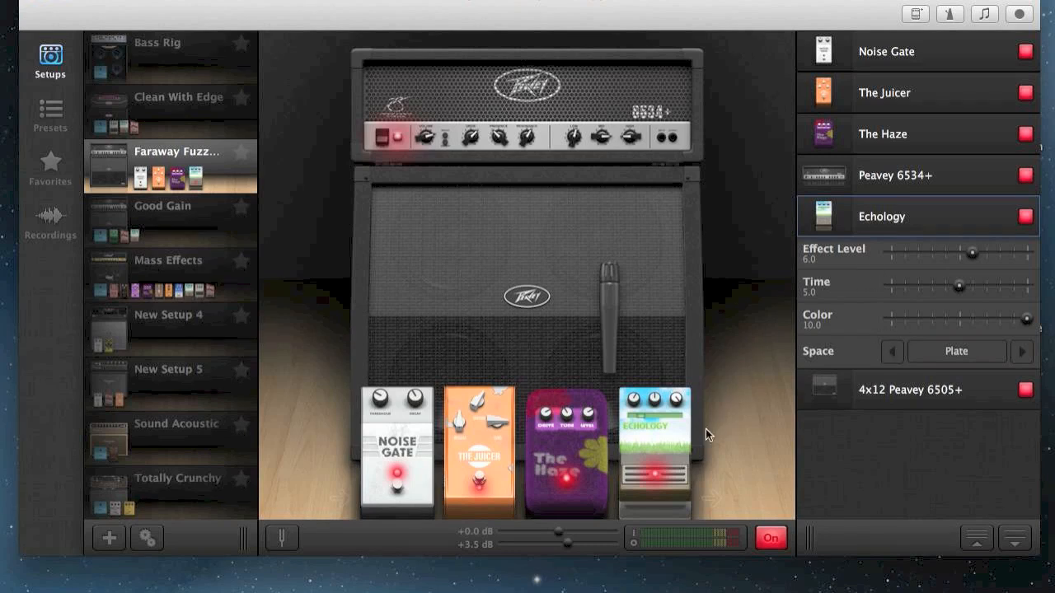
mouse_move(692, 450)
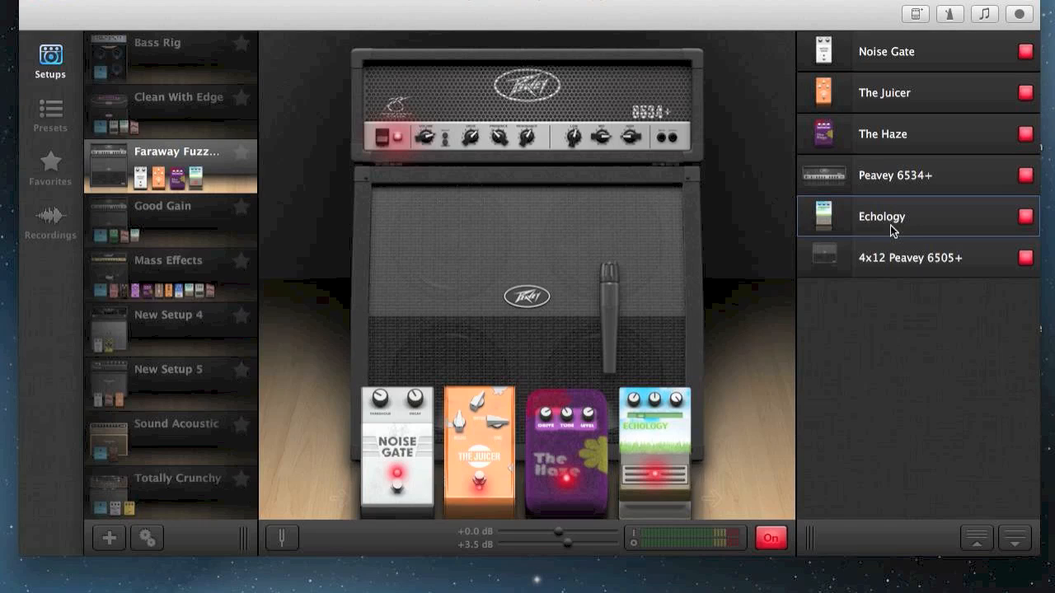
mouse_move(951, 16)
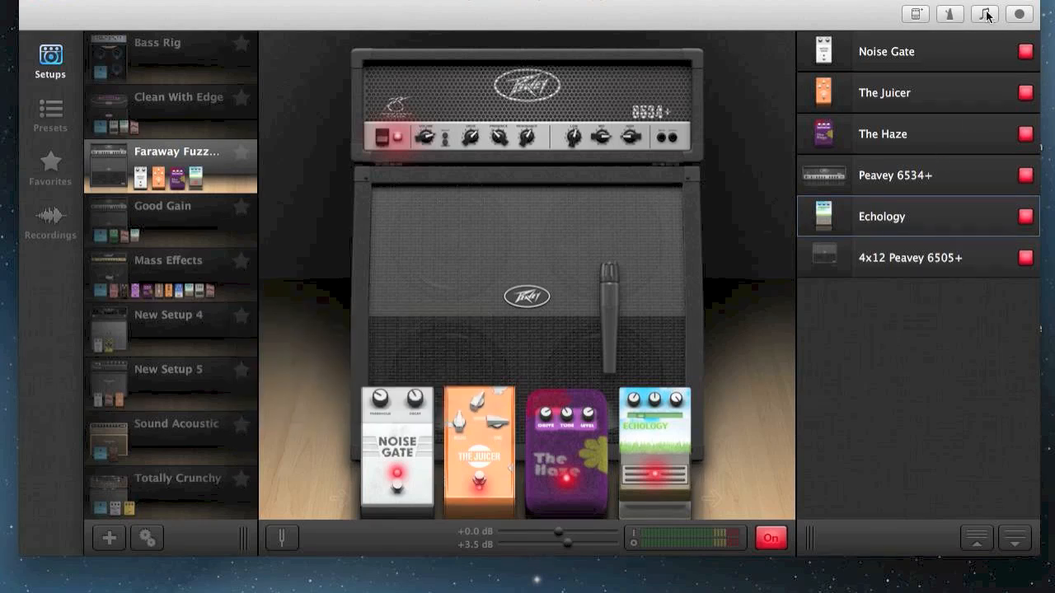
click(984, 14)
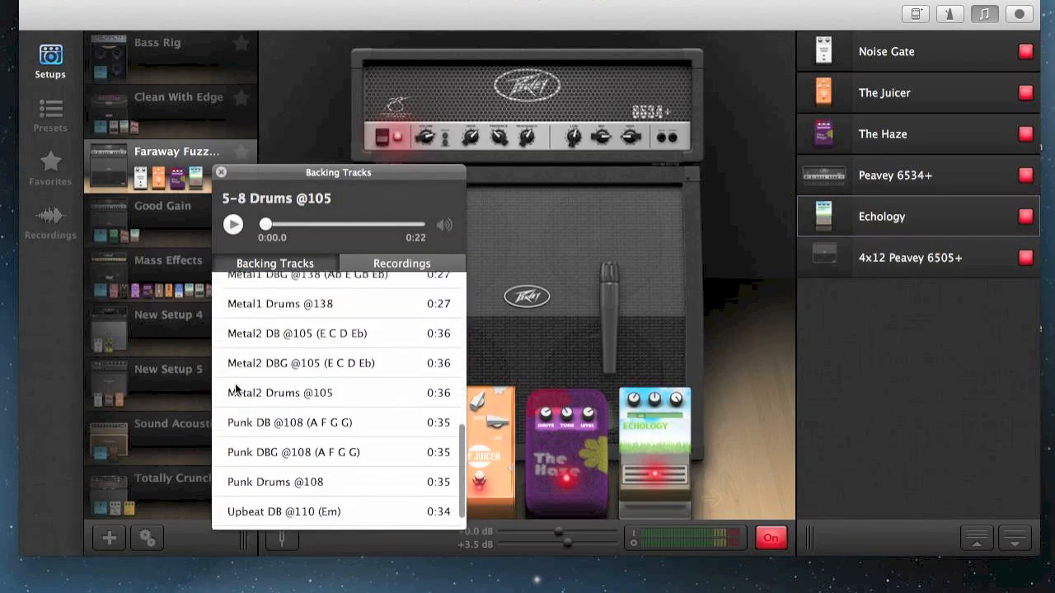
scroll(down, 3)
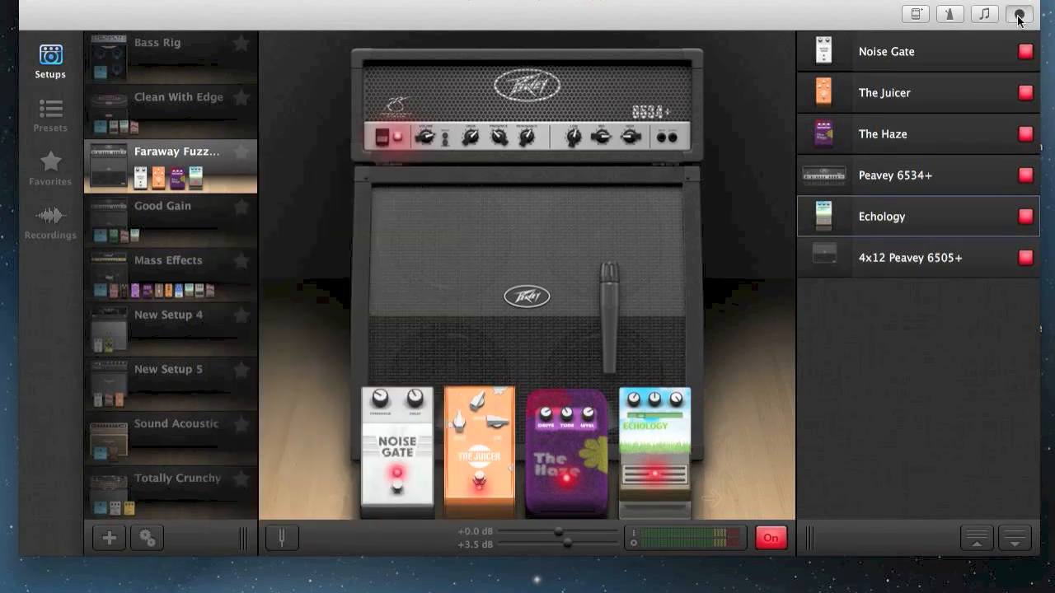
click(1019, 14)
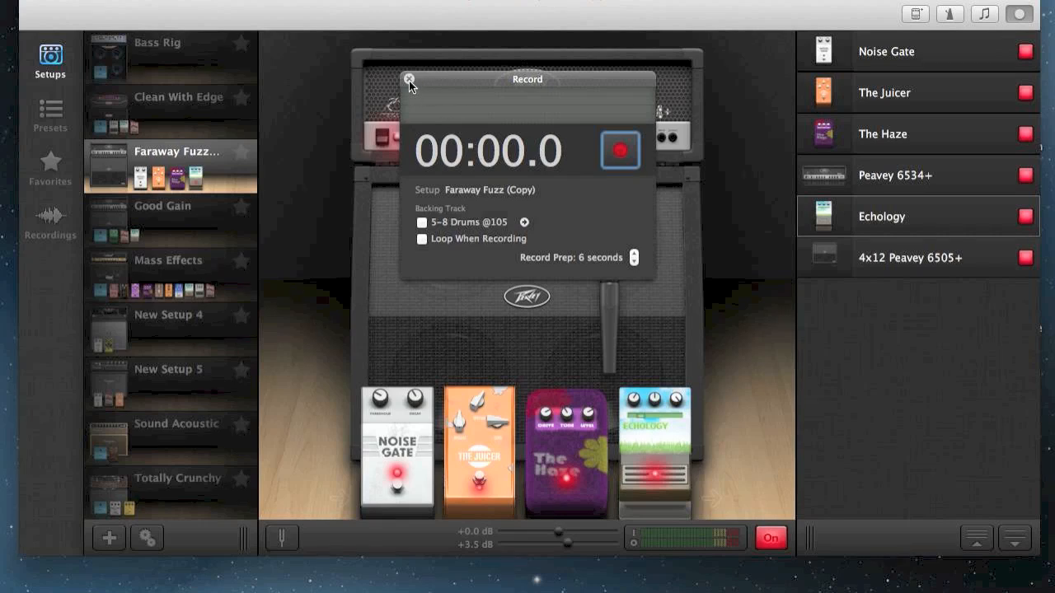
click(410, 80)
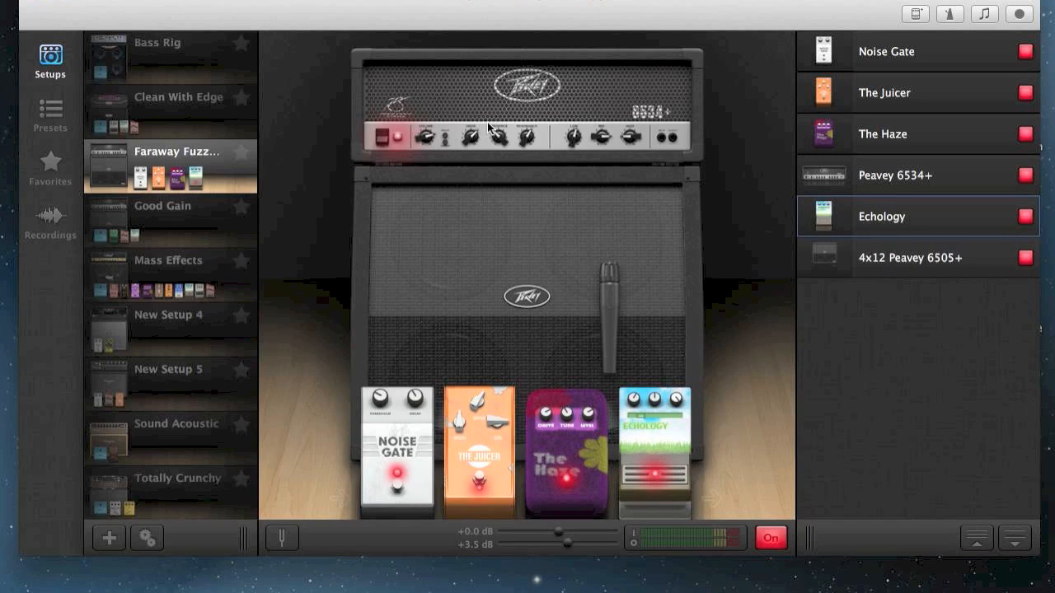
mouse_move(486, 300)
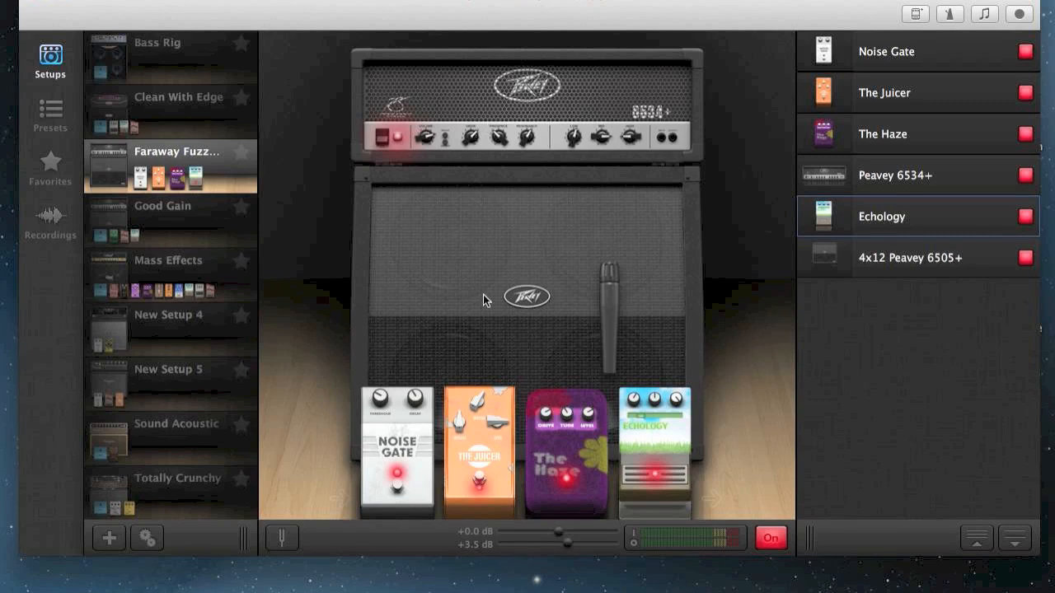